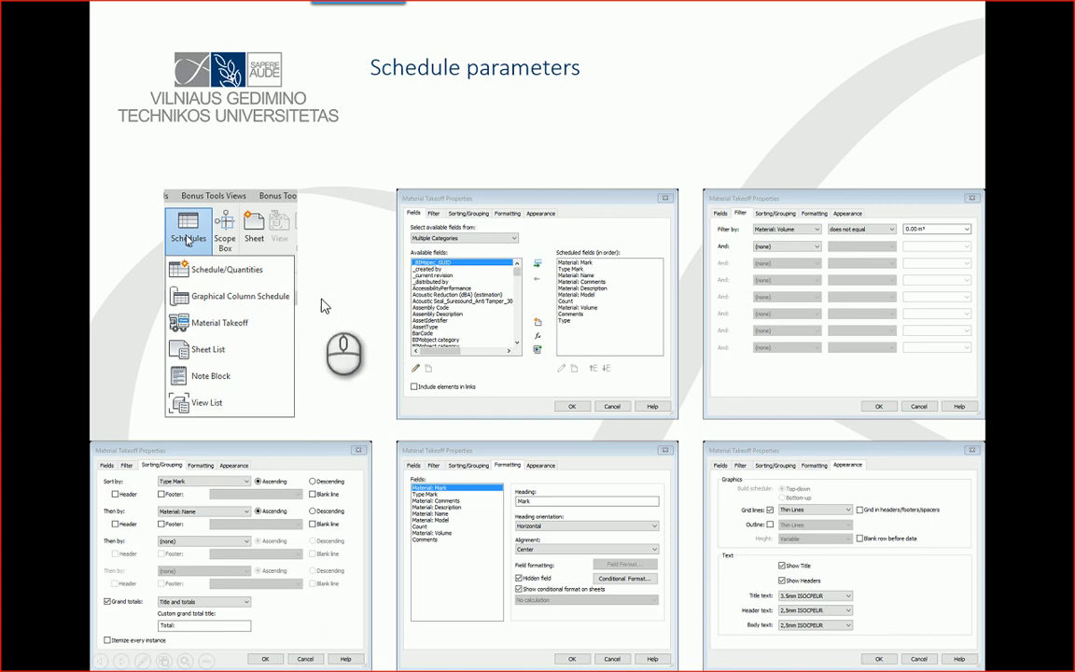
mouse_move(330, 308)
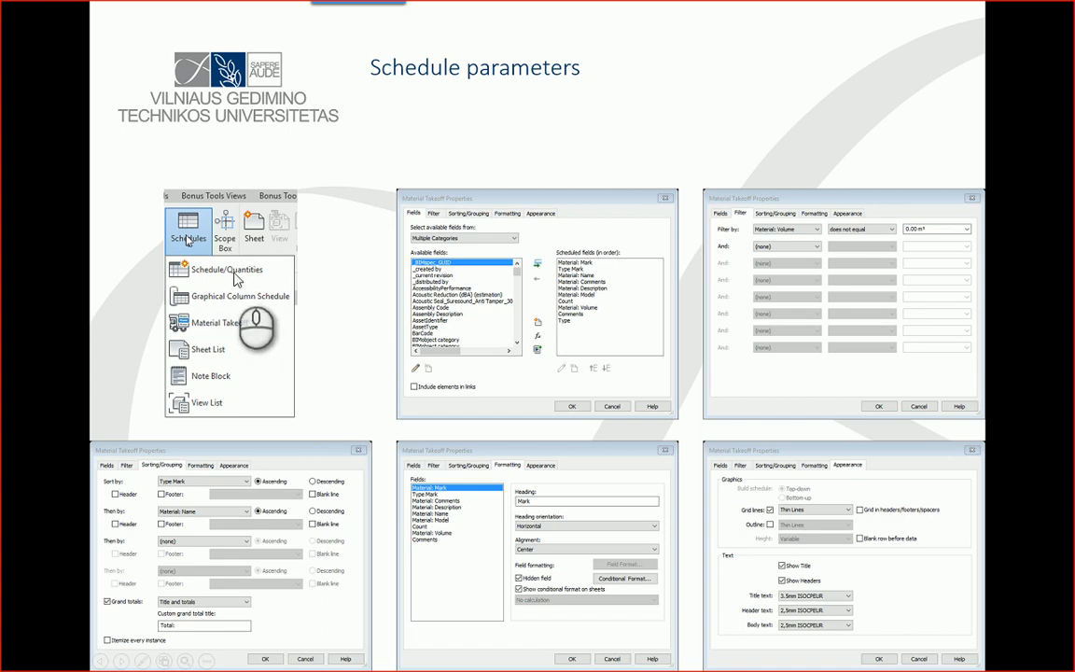
mouse_move(241, 336)
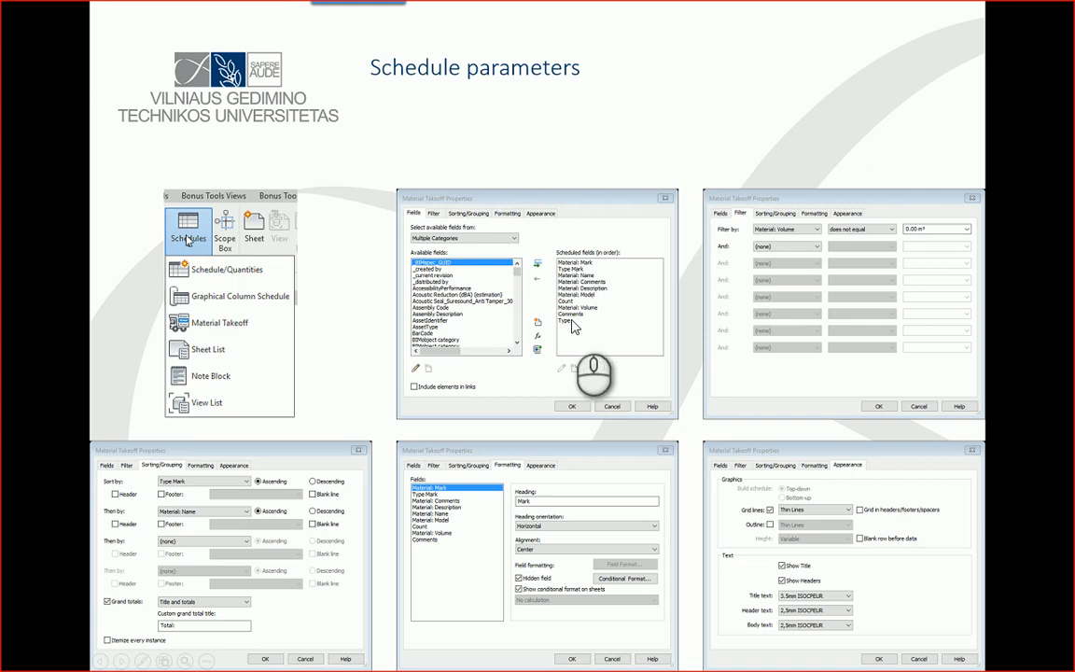
mouse_move(630, 317)
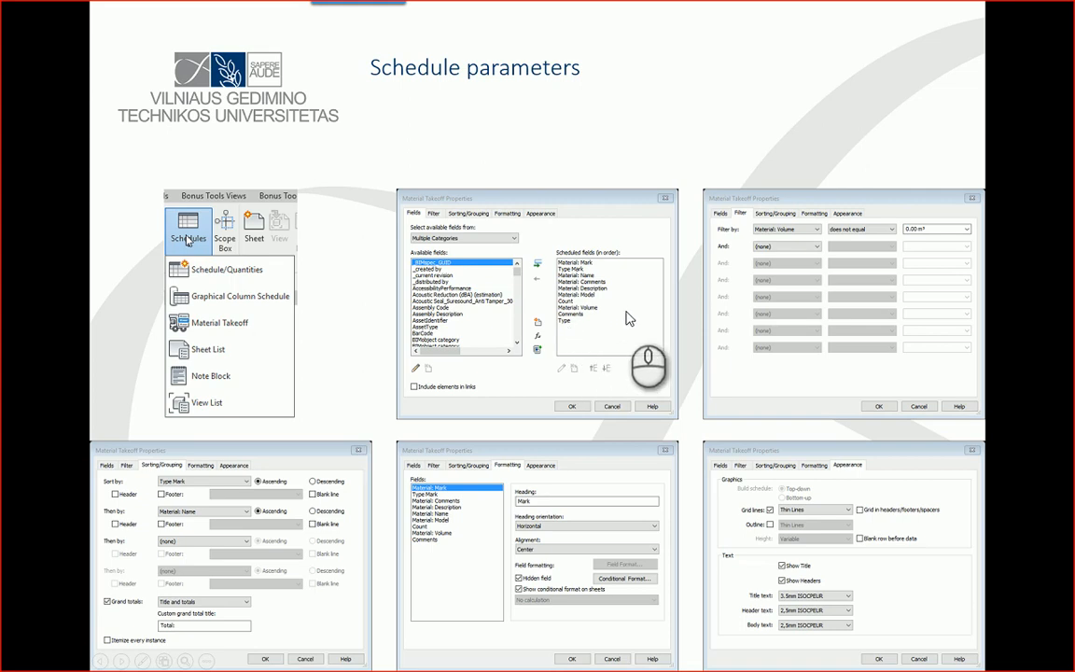
mouse_move(623, 308)
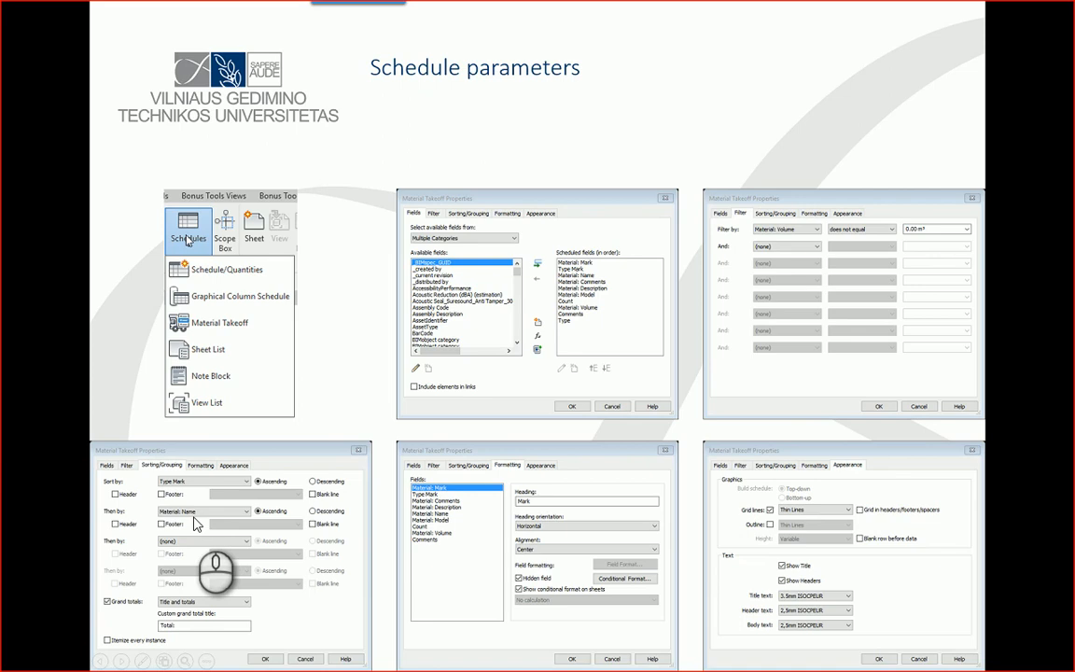
mouse_move(110, 615)
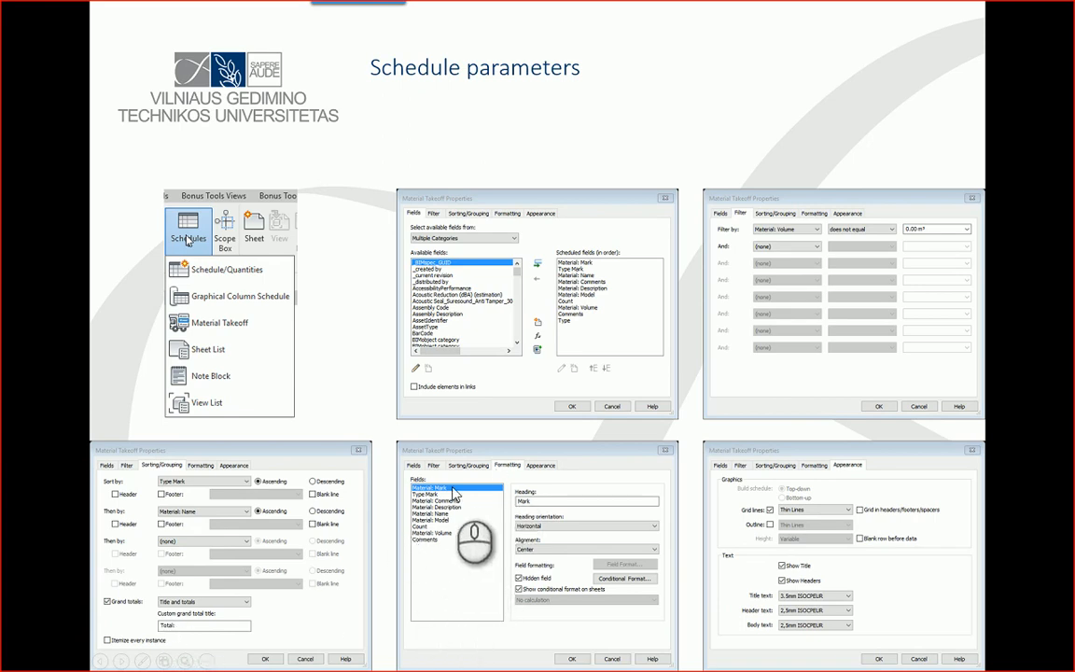
mouse_move(457, 555)
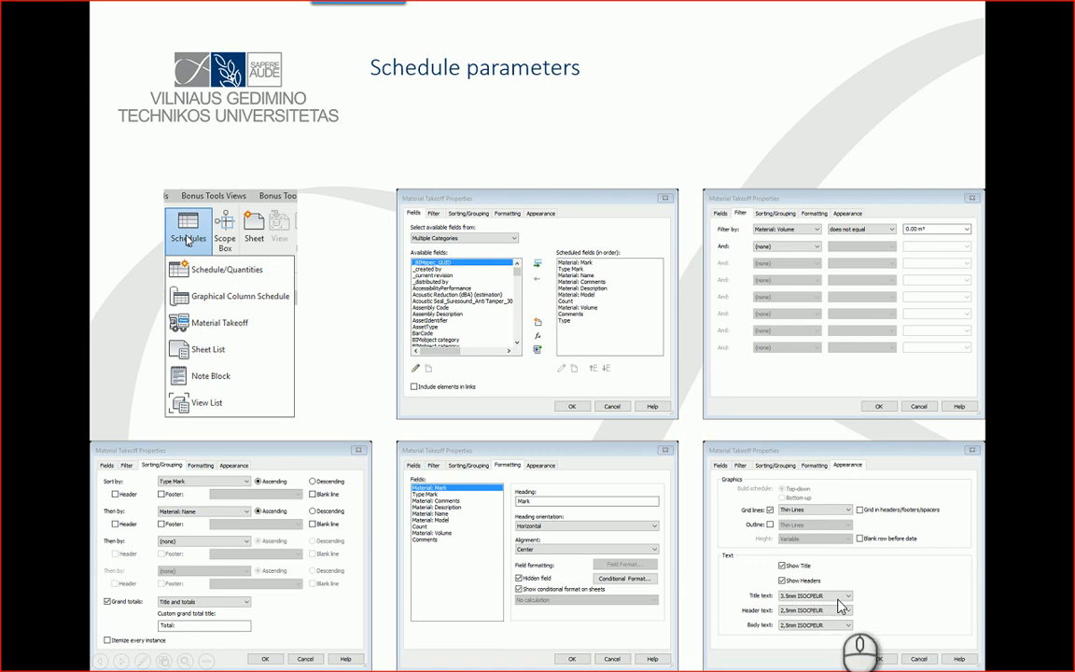
mouse_move(840, 635)
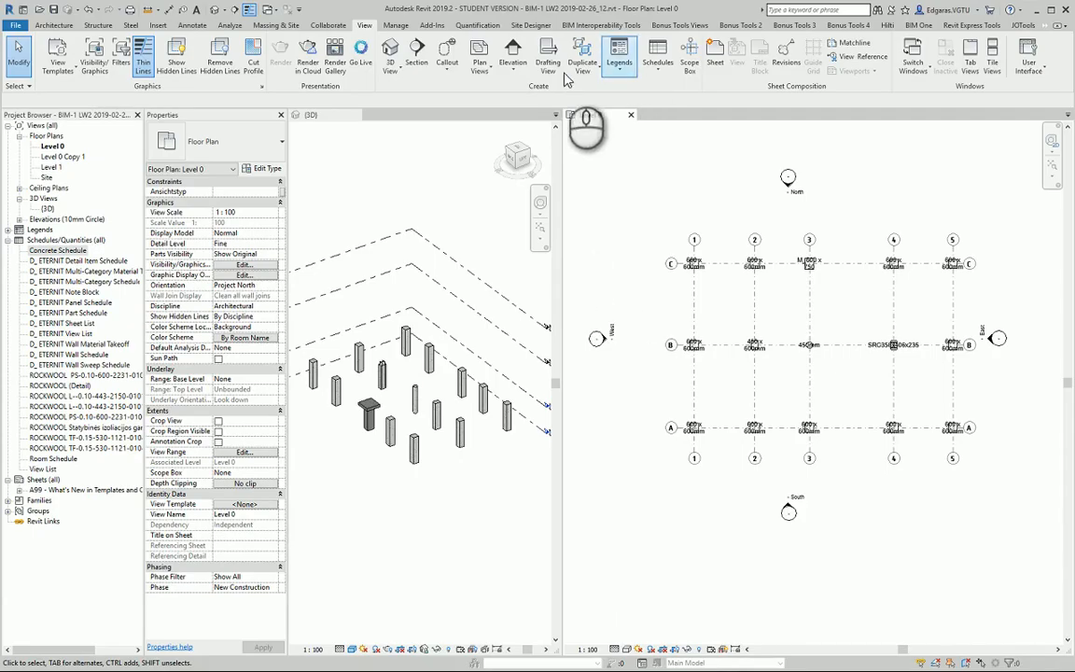
Create a Schedule/Quantities schedule for the Structural Columns category, named Structural Column Schedule
click(658, 51)
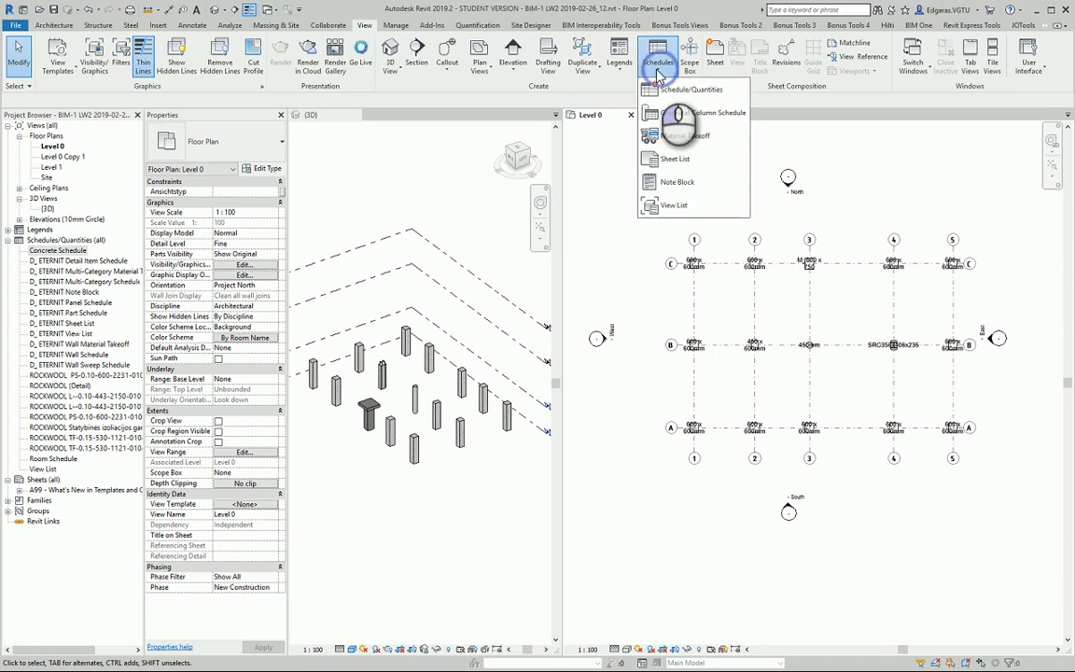
mouse_move(690, 89)
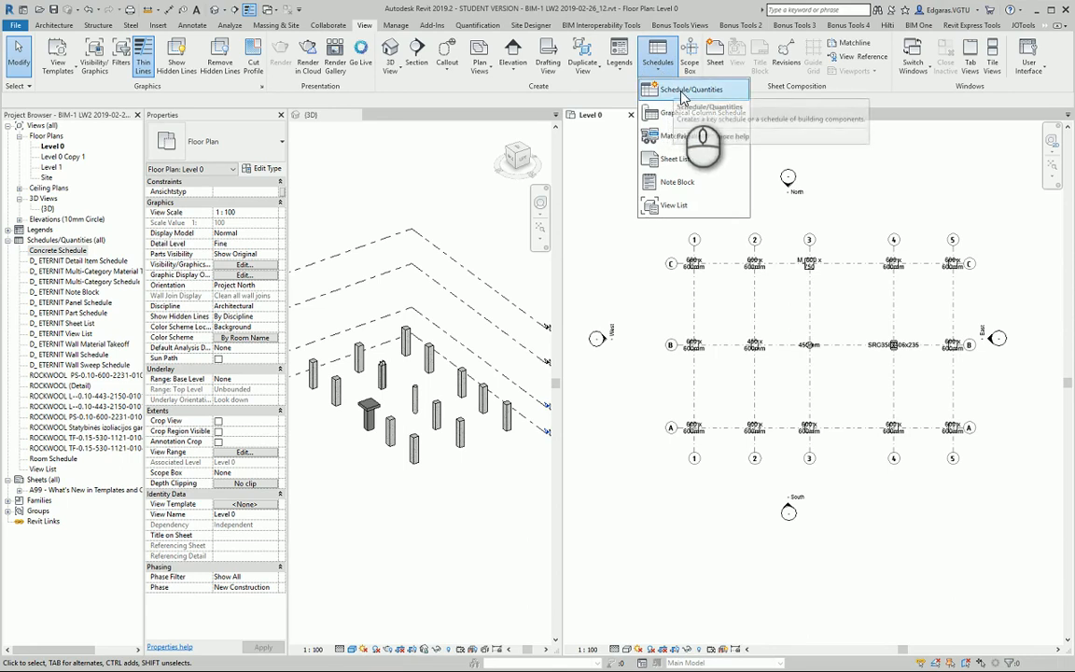
click(694, 88)
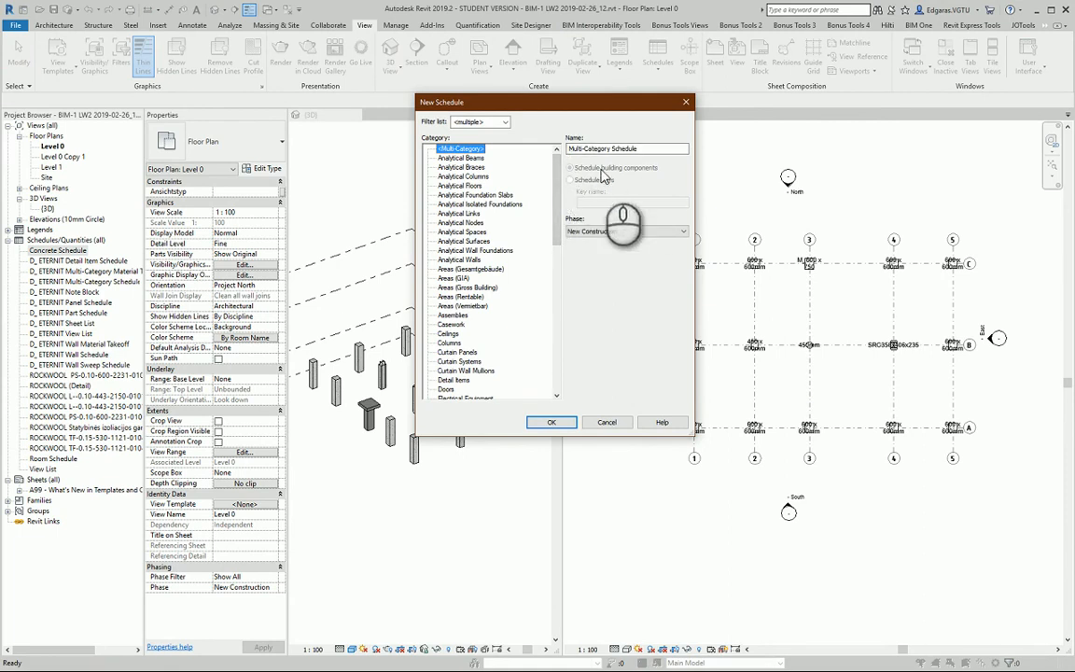
scroll(down, 3)
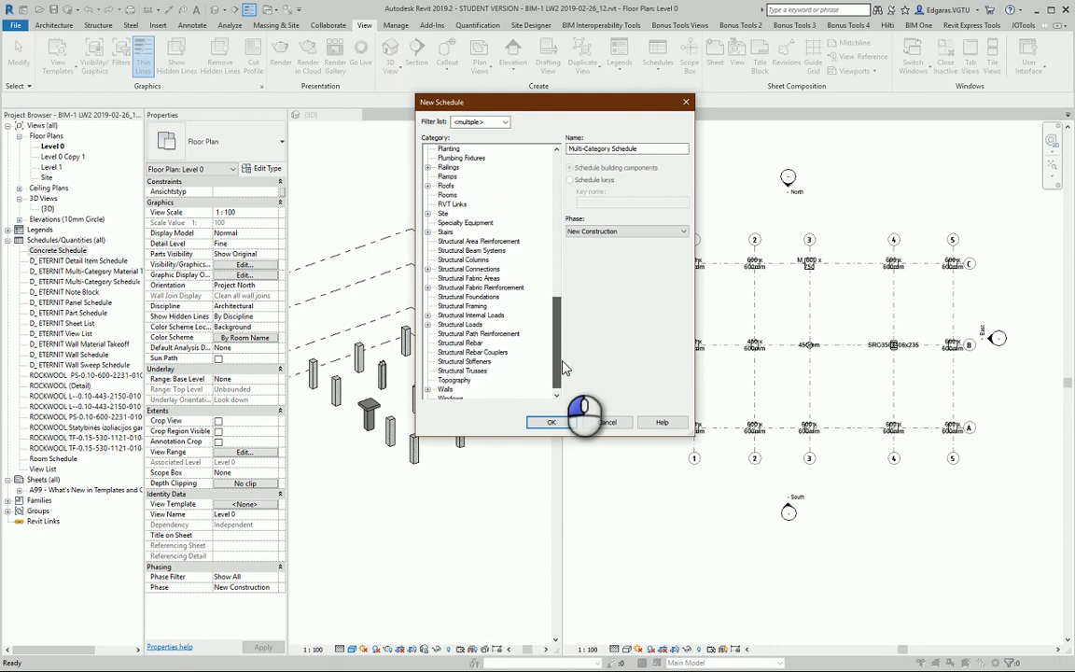
scroll(down, 3)
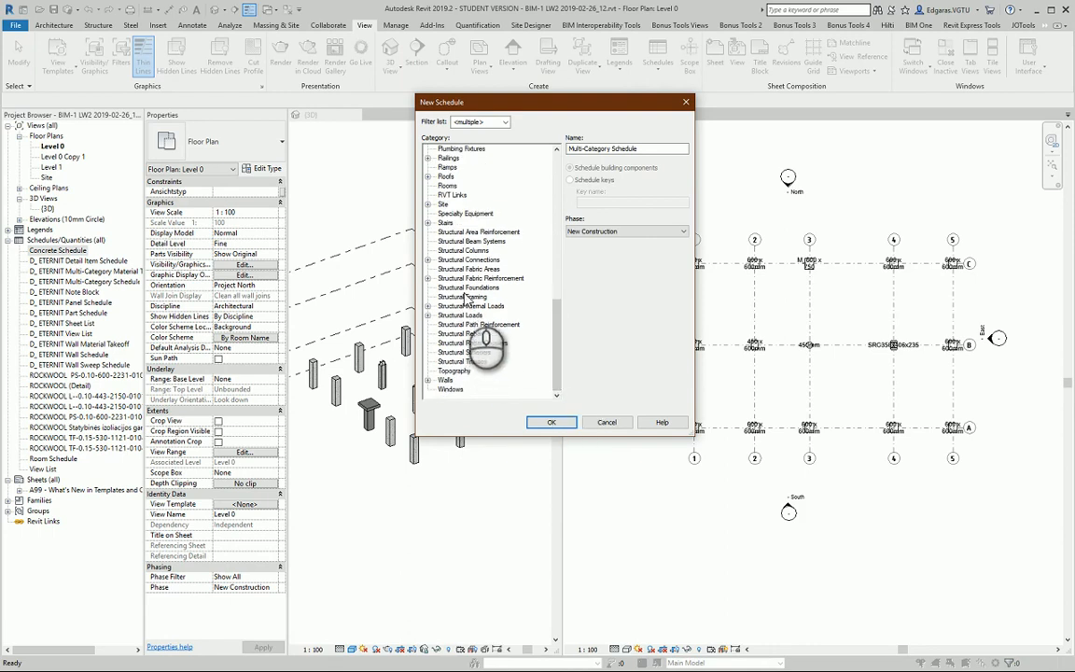
click(465, 251)
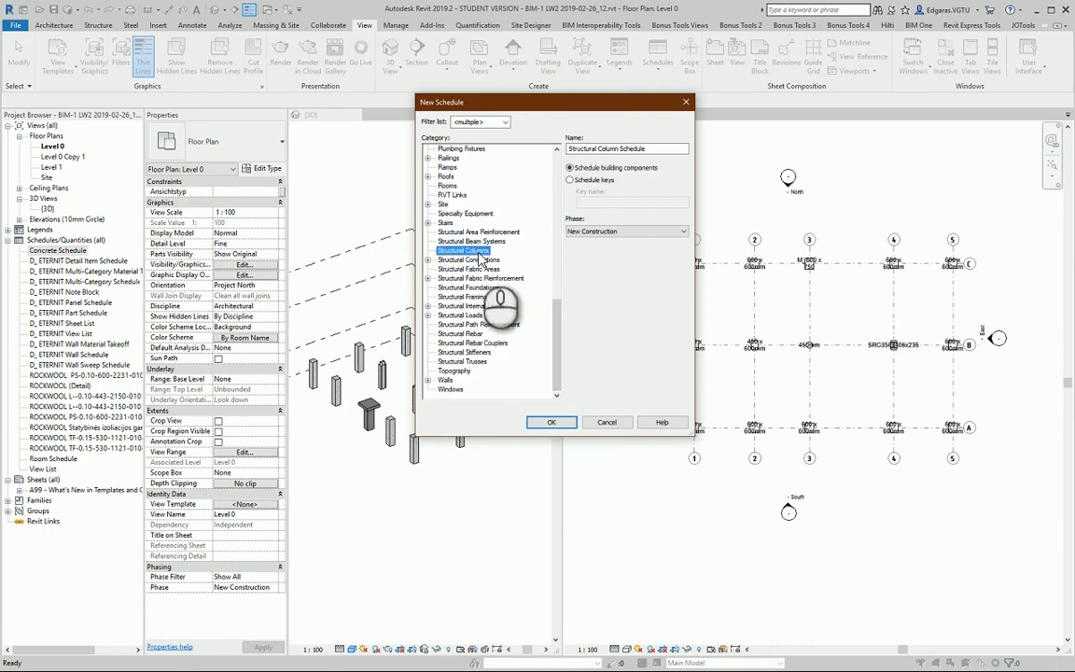
mouse_move(588, 287)
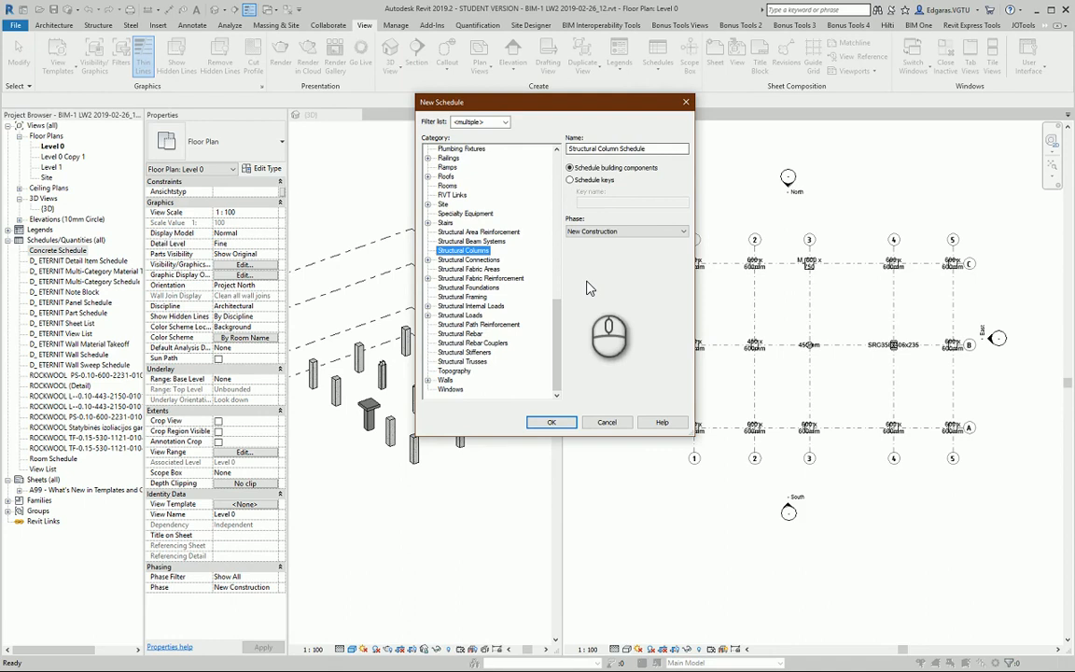
click(551, 422)
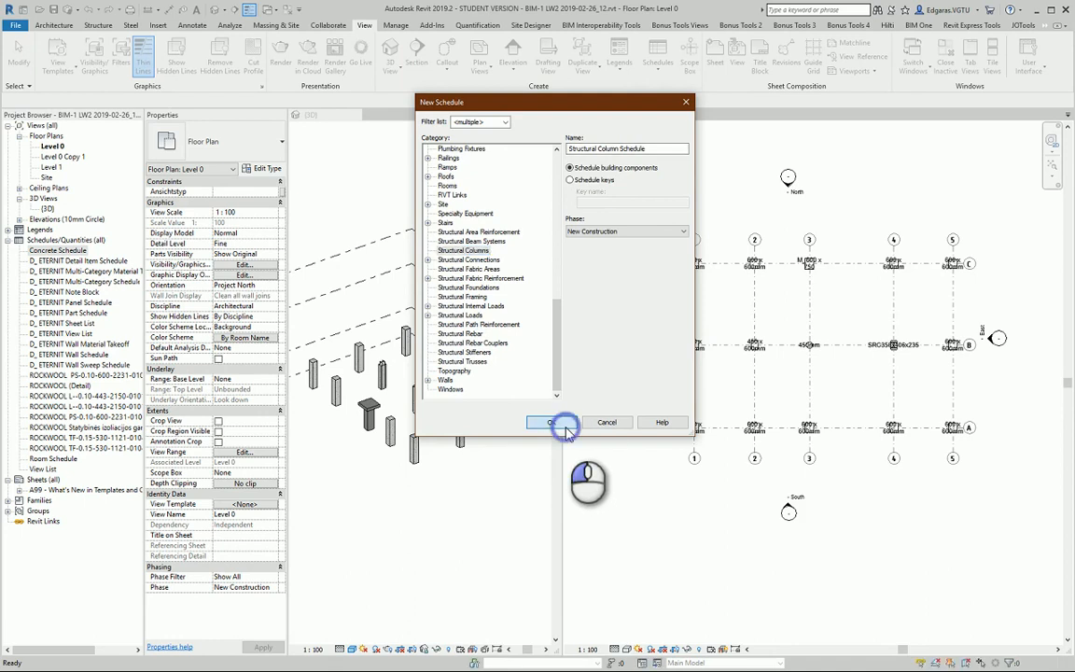
Add the Mark, Type Mark, Type, Type Comments, Description, Model, Count and Comments fields
click(552, 421)
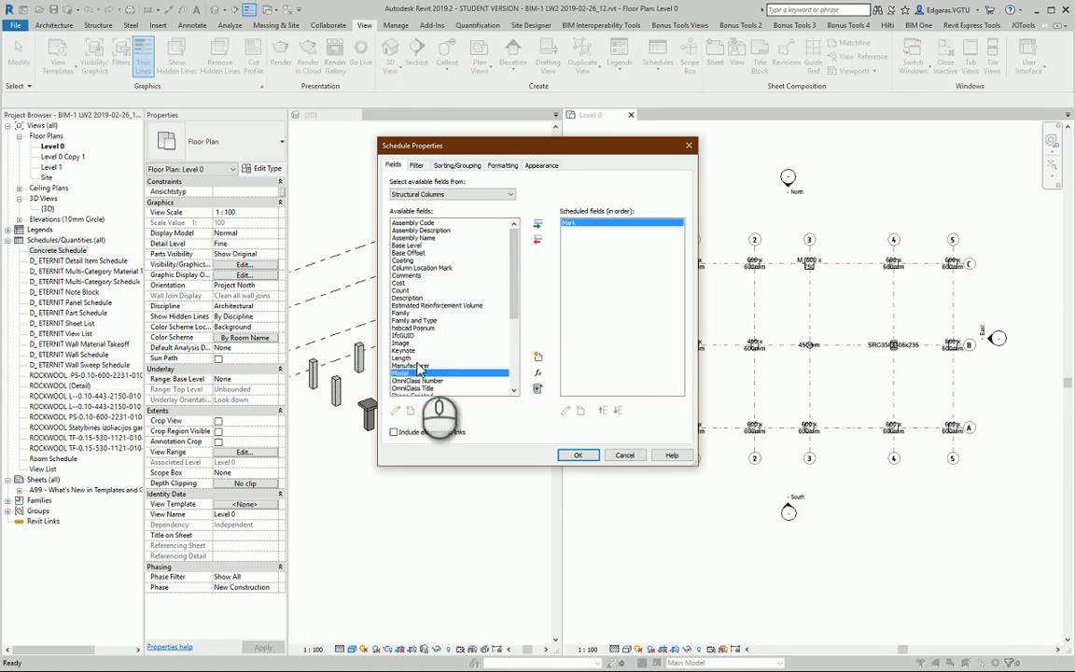
scroll(down, 3)
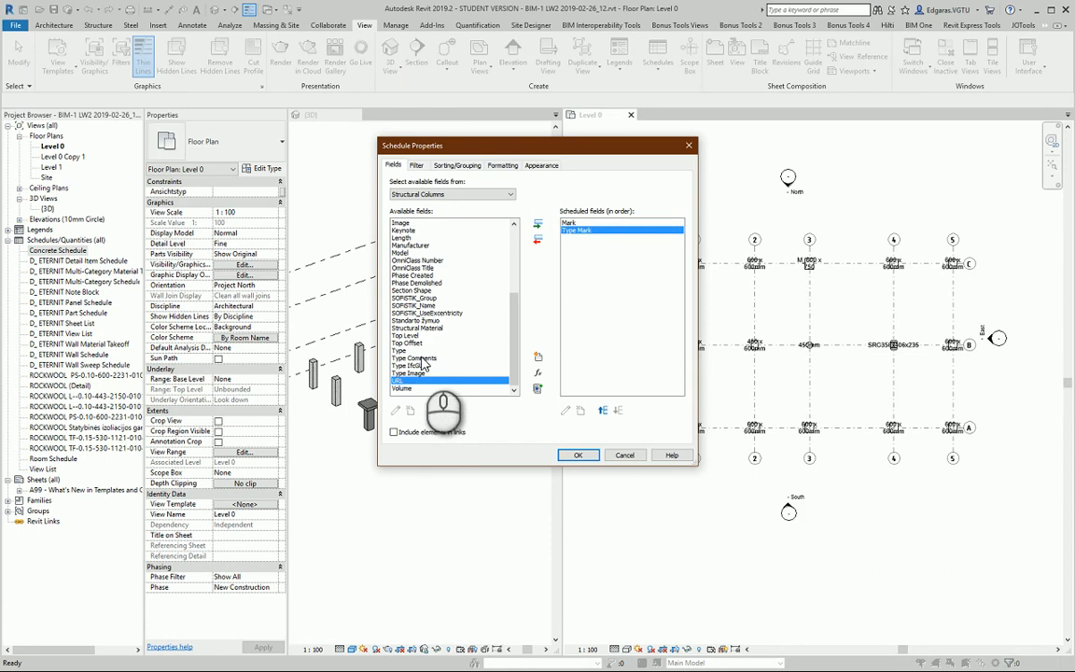
click(417, 283)
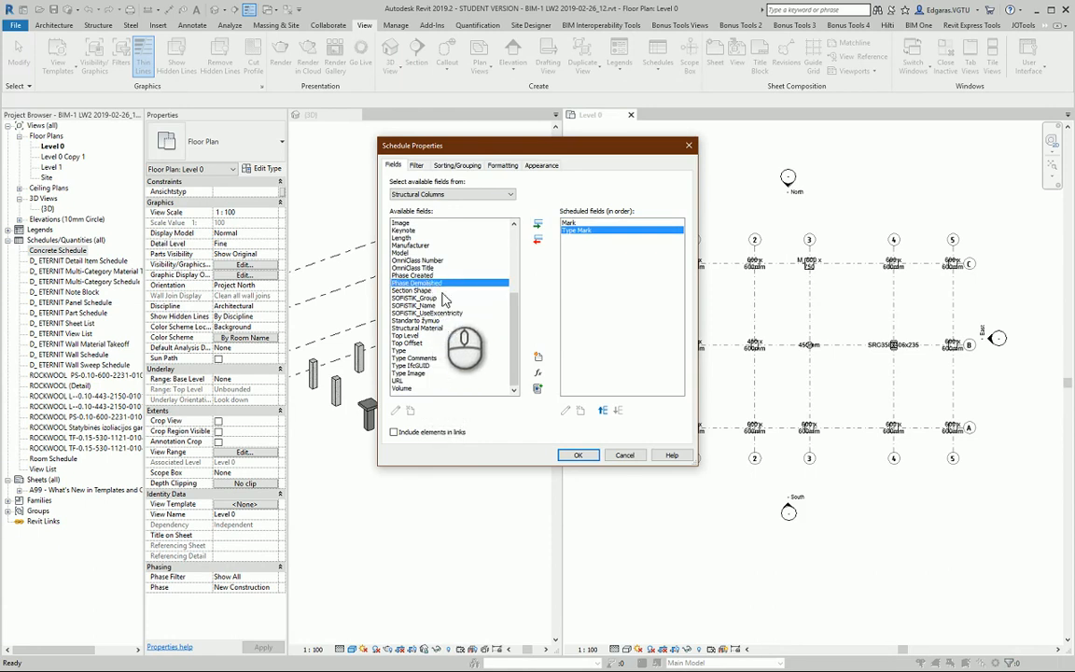
click(402, 351)
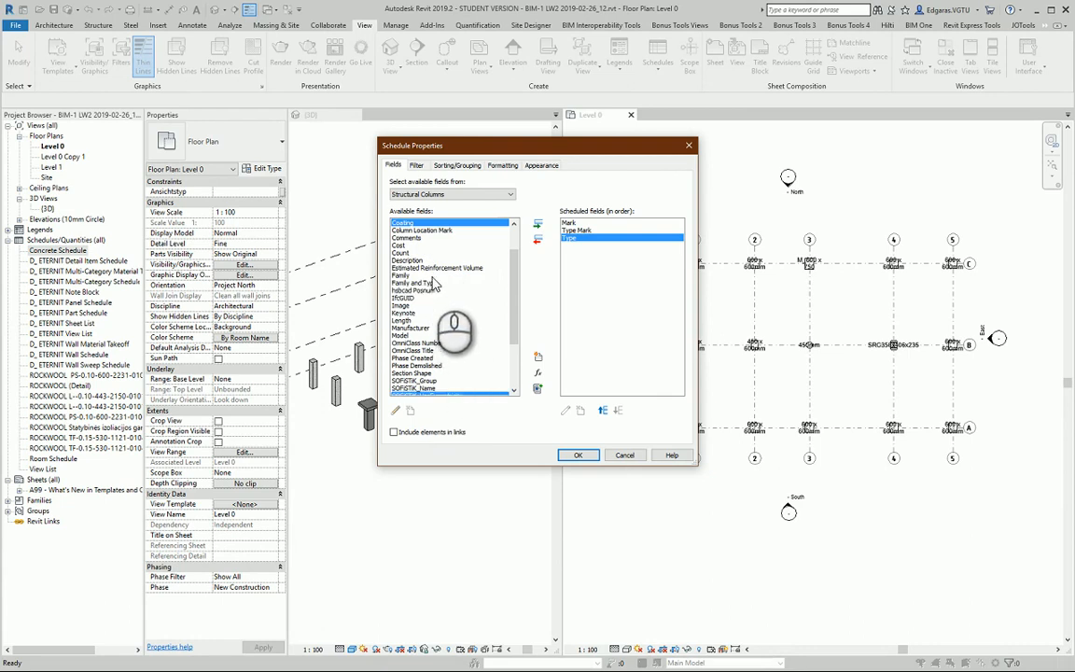
scroll(down, 3)
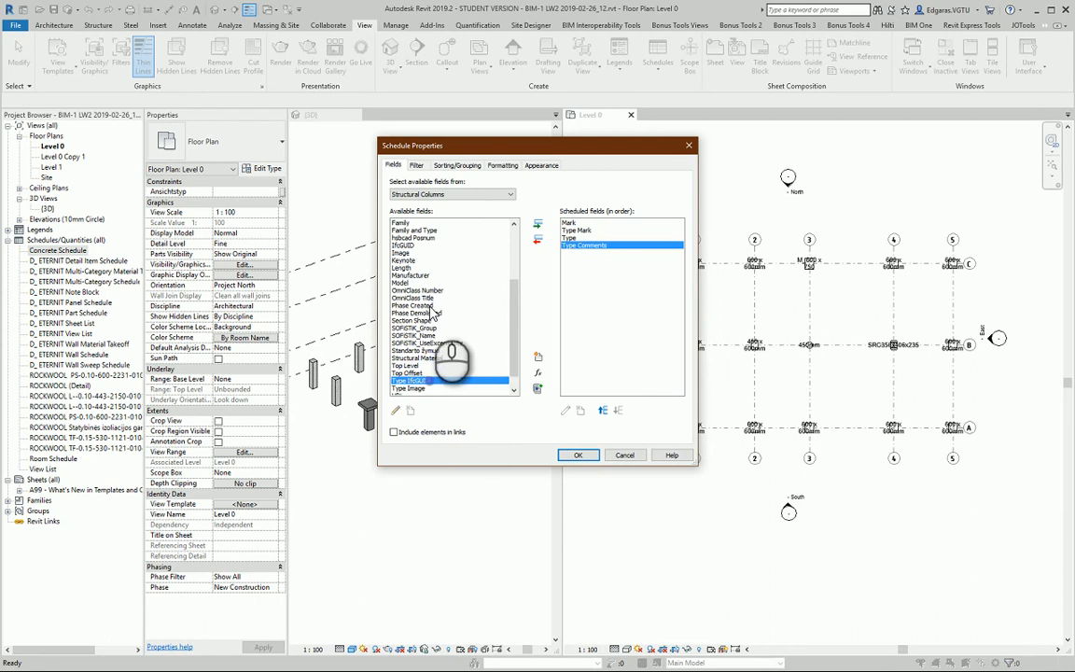
scroll(down, 3)
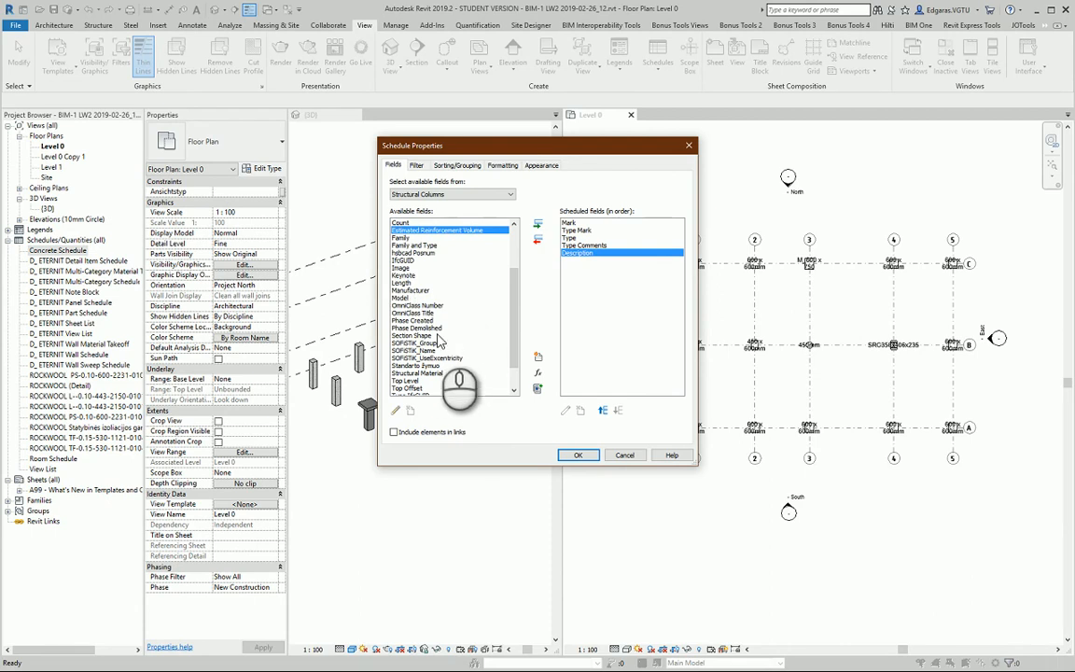
click(411, 289)
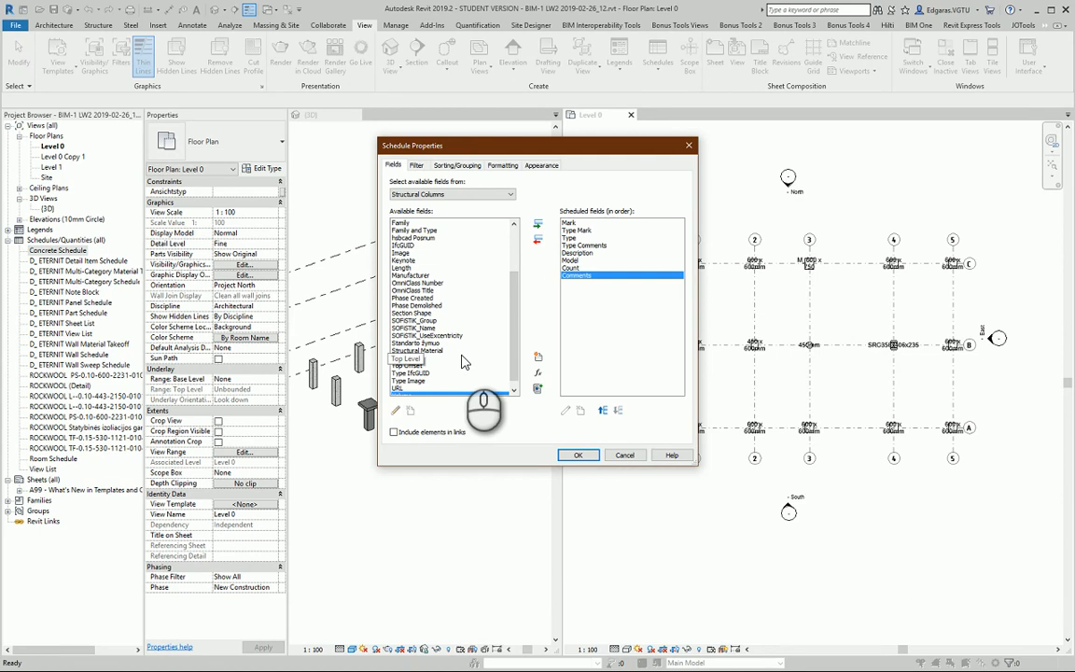
mouse_move(476, 297)
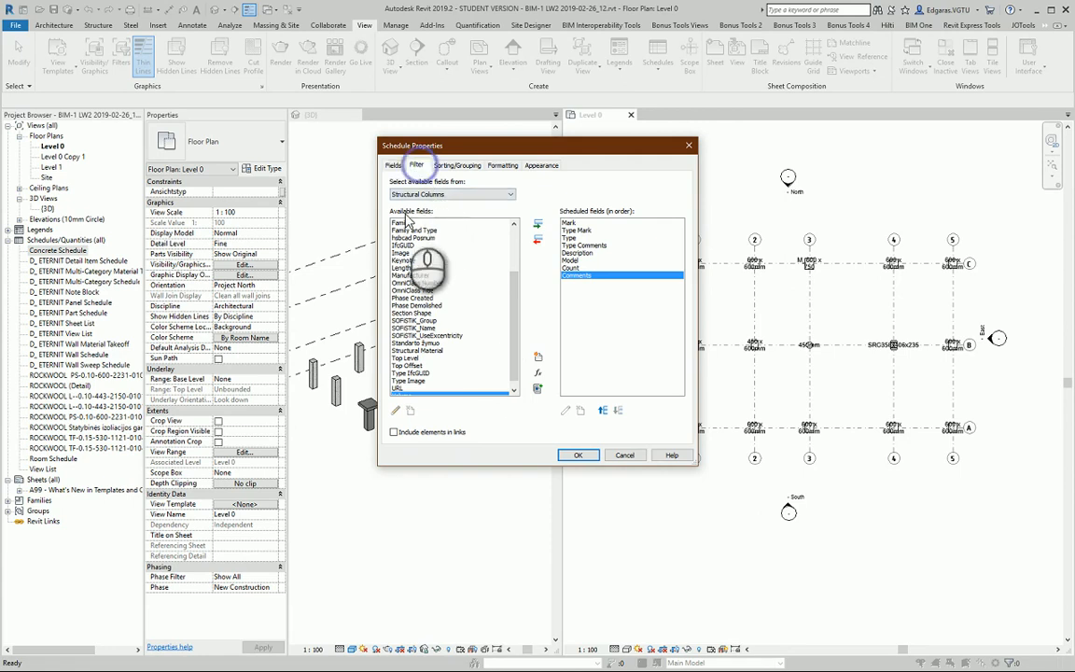
Sort by Type Mark then Type, ascending, with grand totals set to Title and totals
click(416, 166)
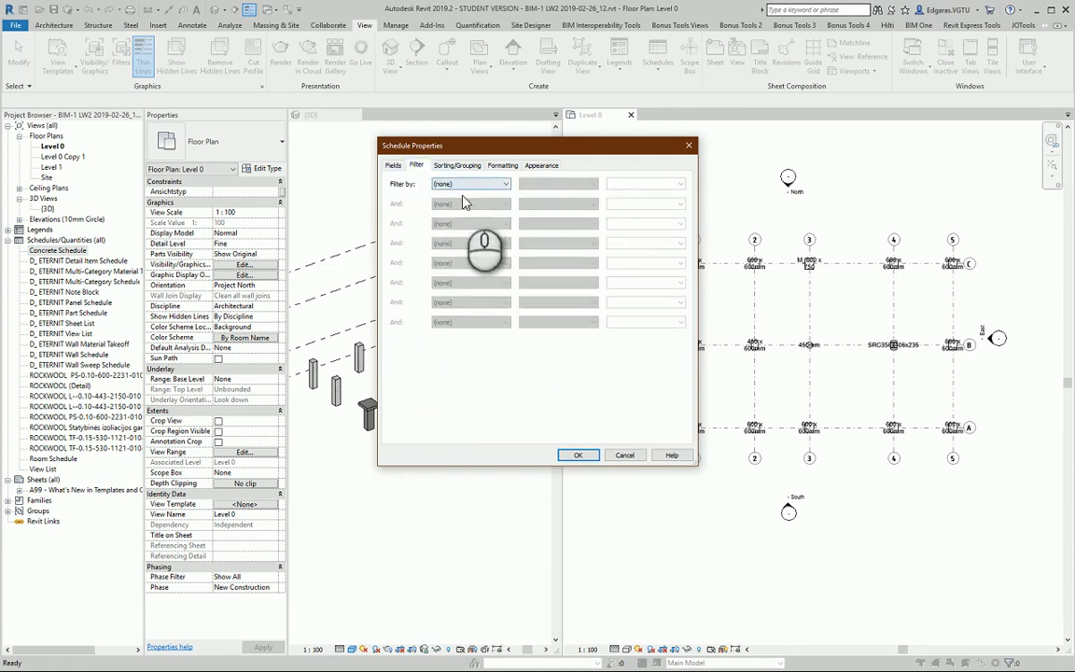
click(456, 166)
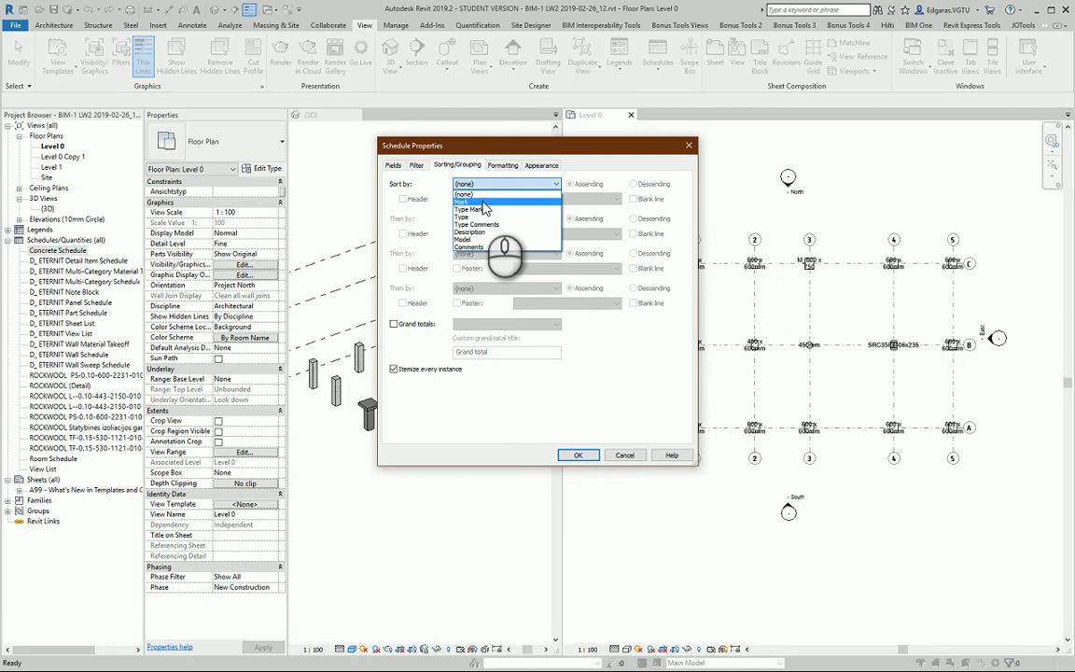
click(468, 201)
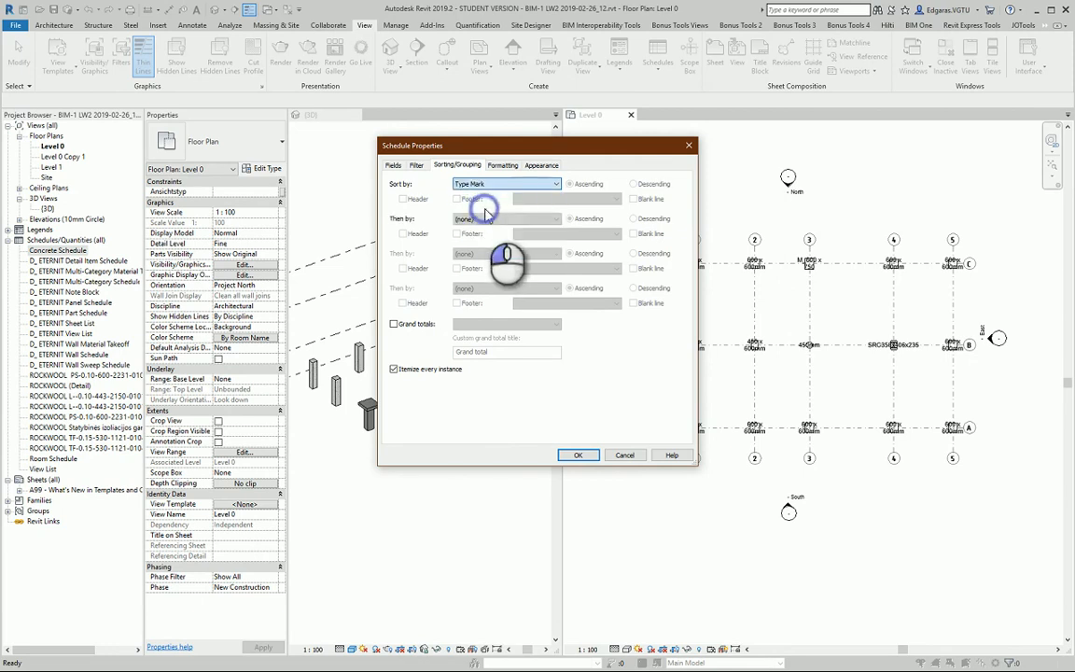
click(555, 218)
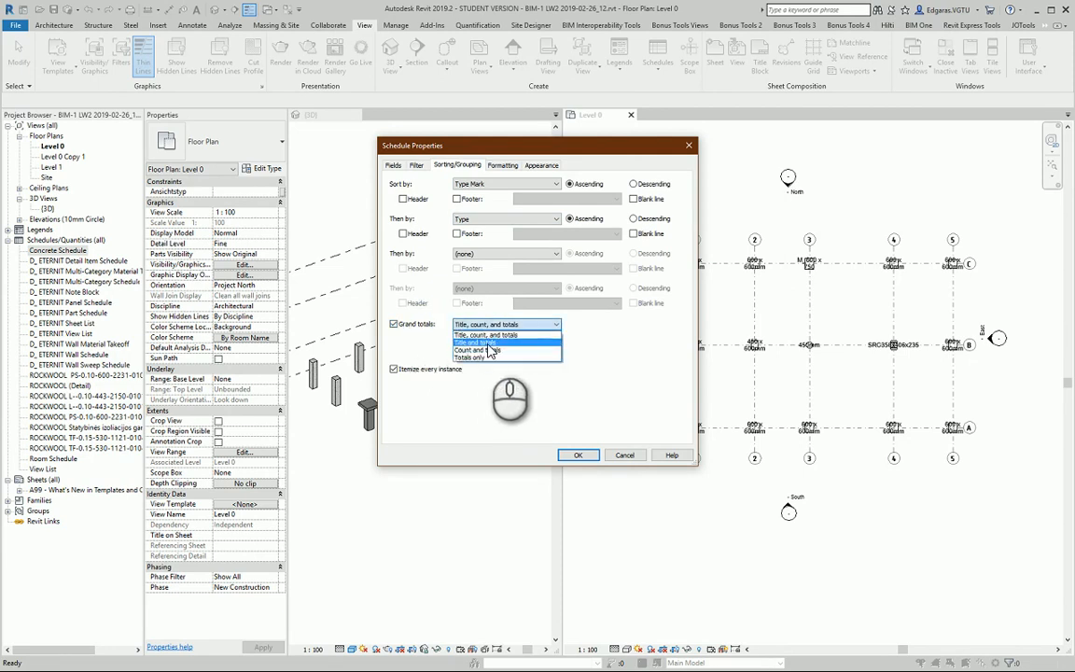
click(475, 341)
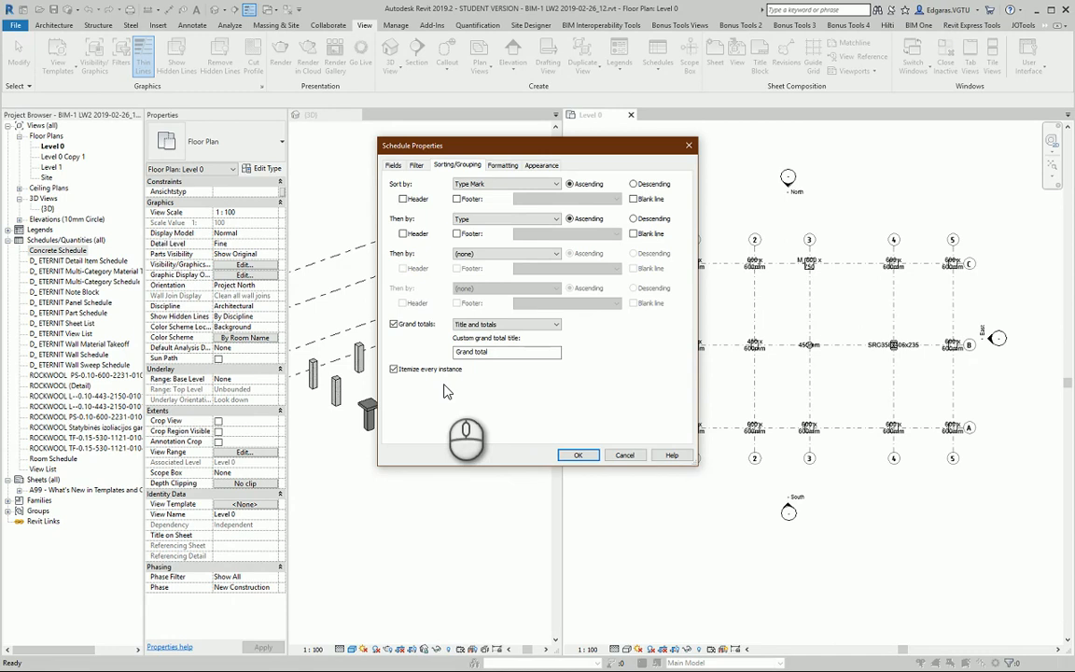
click(393, 370)
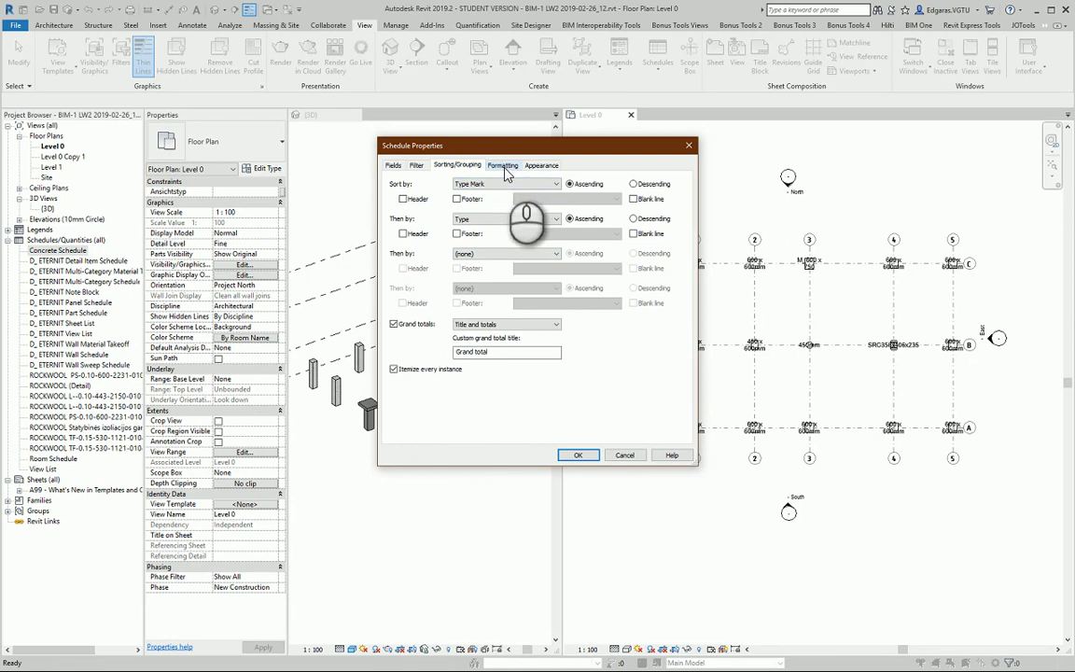
Set Center alignment for the Mark and Type Mark columns
click(504, 165)
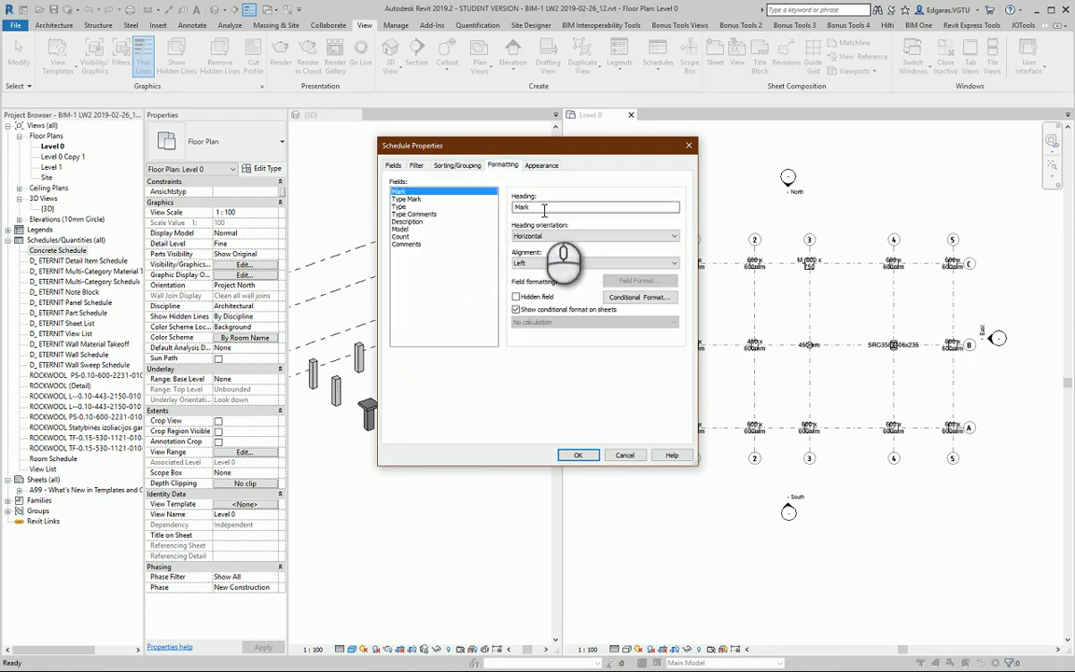
click(671, 262)
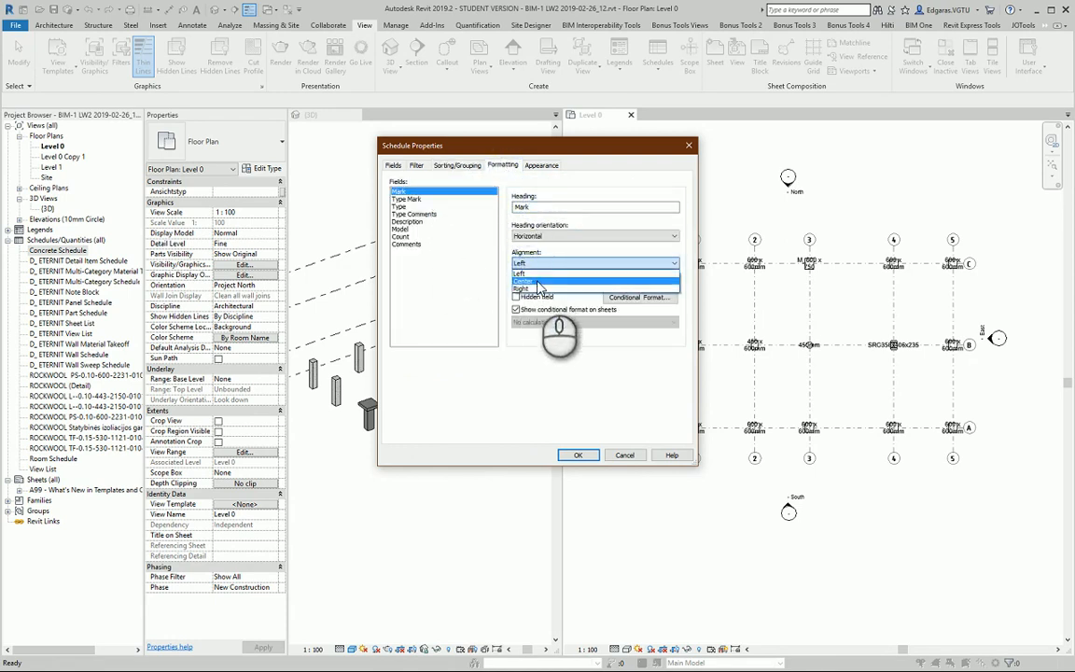
click(525, 281)
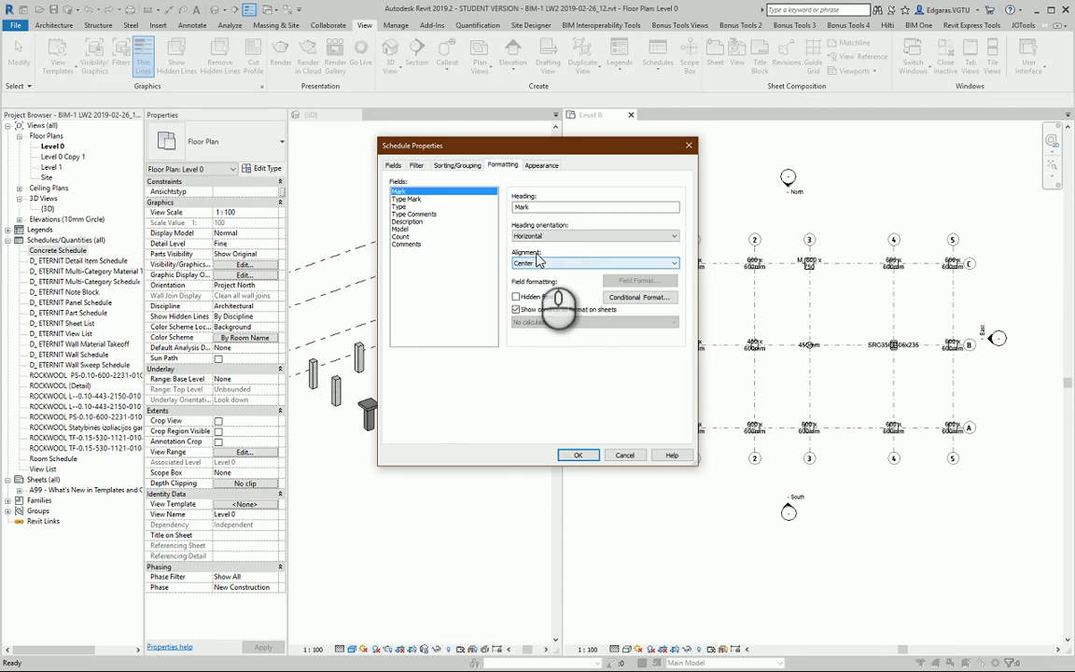
click(409, 199)
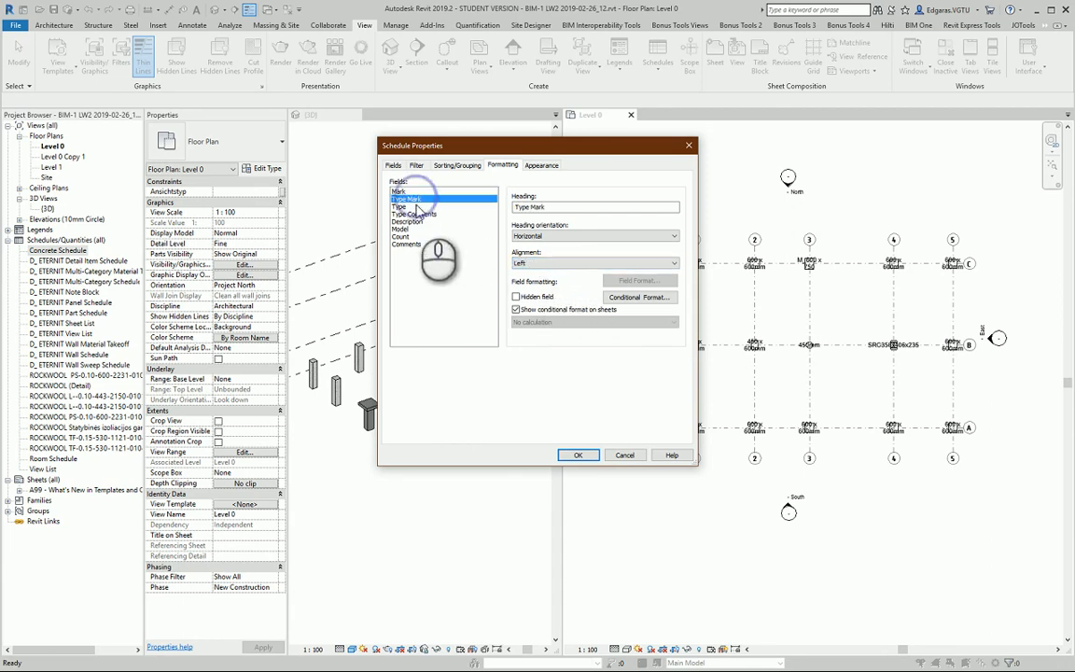
click(400, 206)
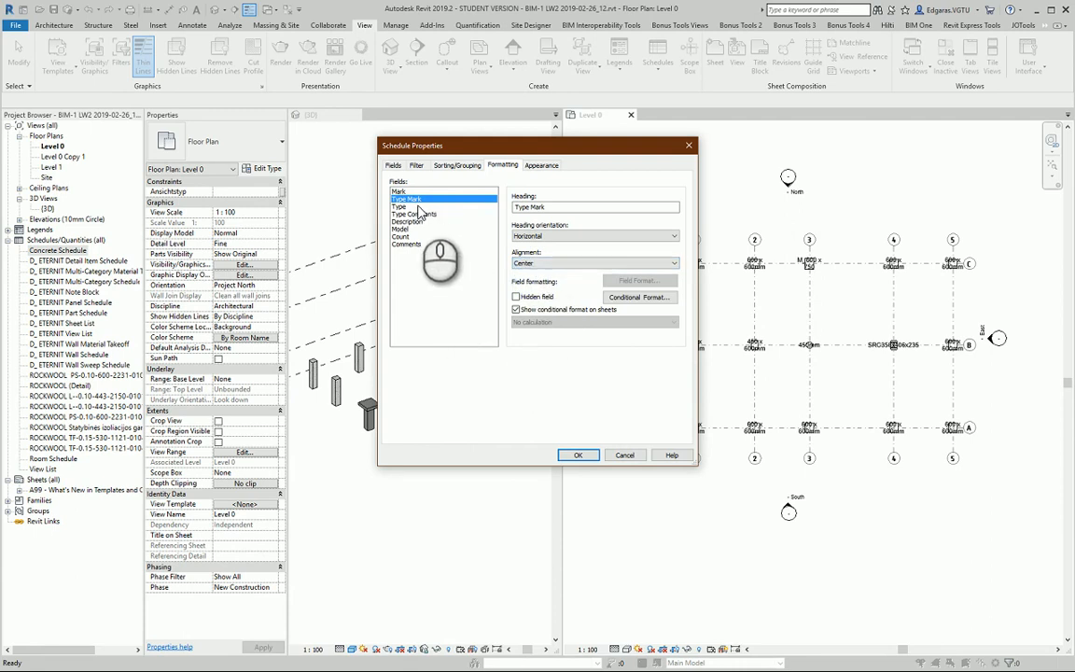
Centre the Model column and set Count to calculate totals
click(415, 214)
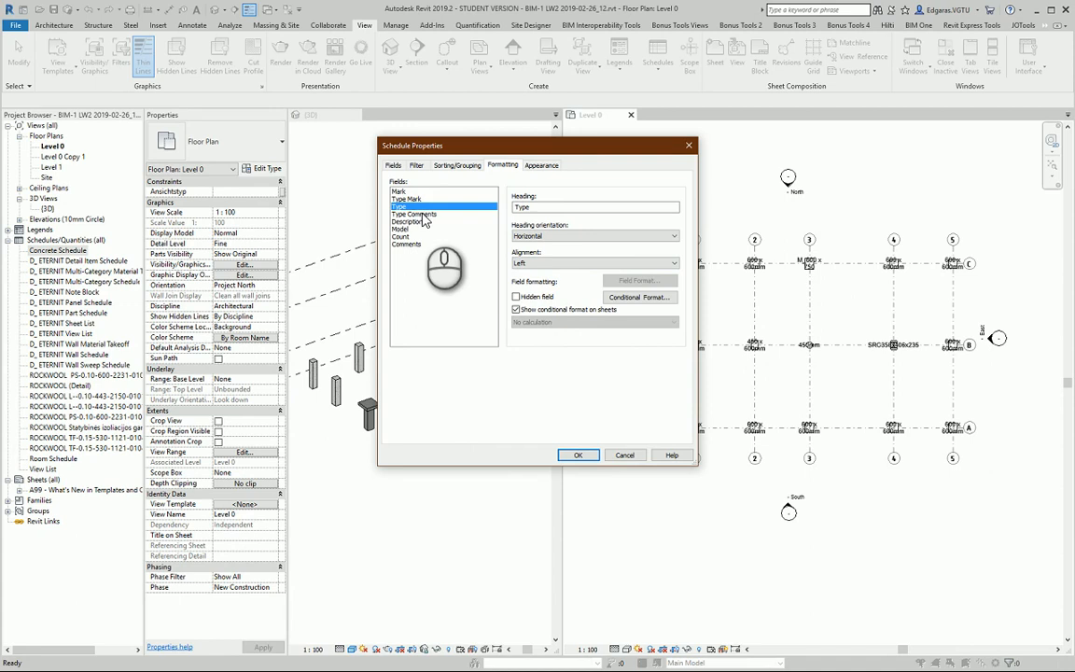
click(415, 215)
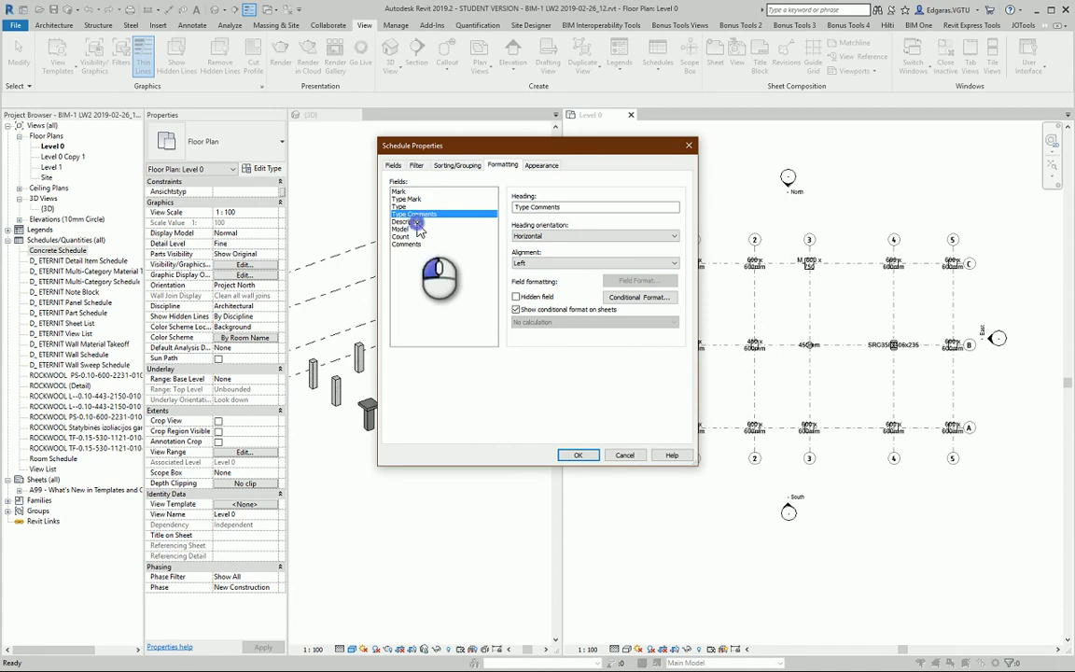
click(402, 229)
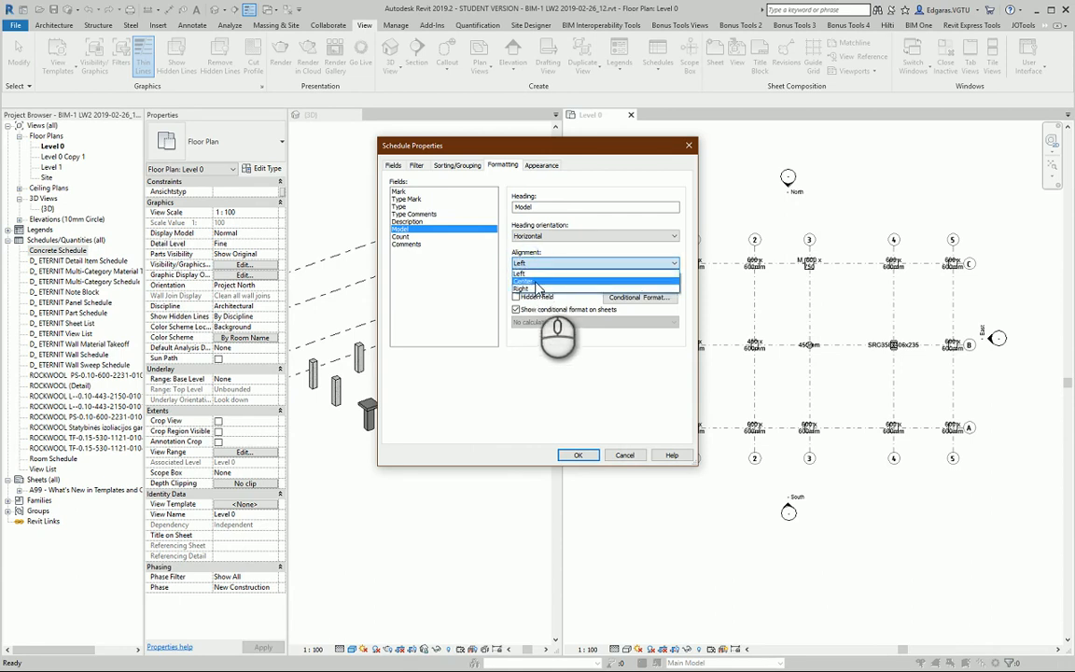
click(407, 239)
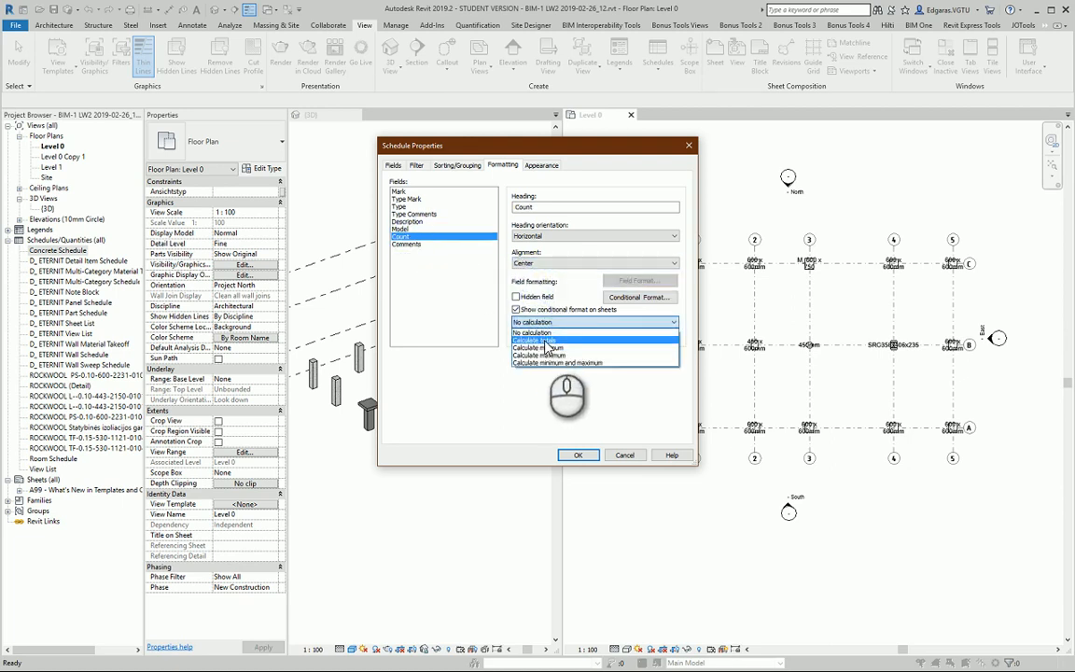
click(539, 333)
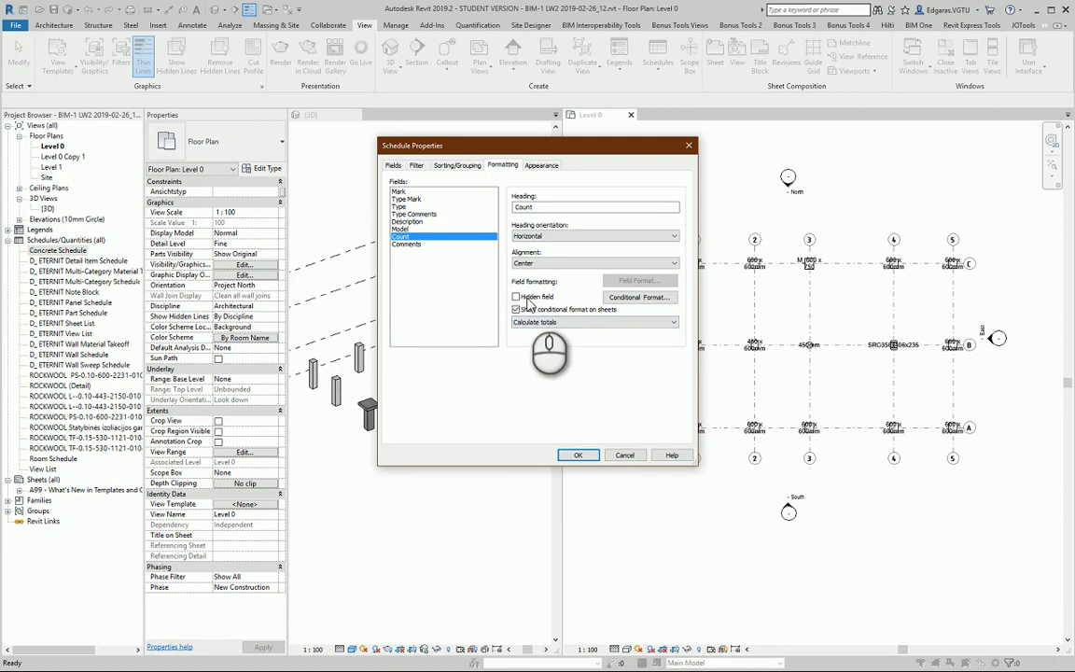
click(407, 244)
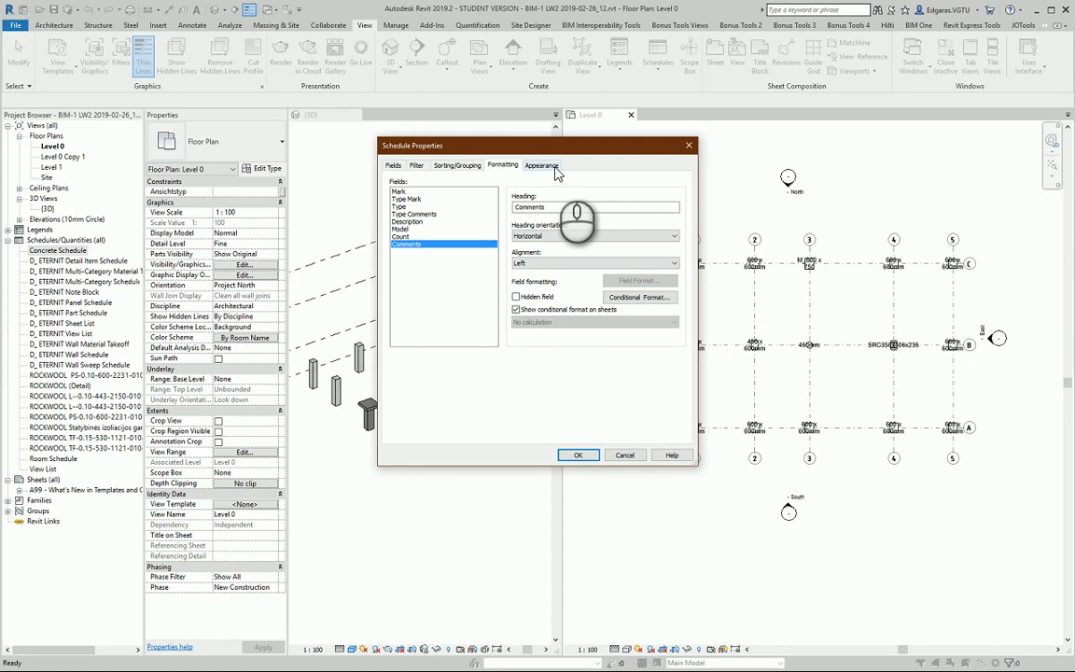
click(543, 165)
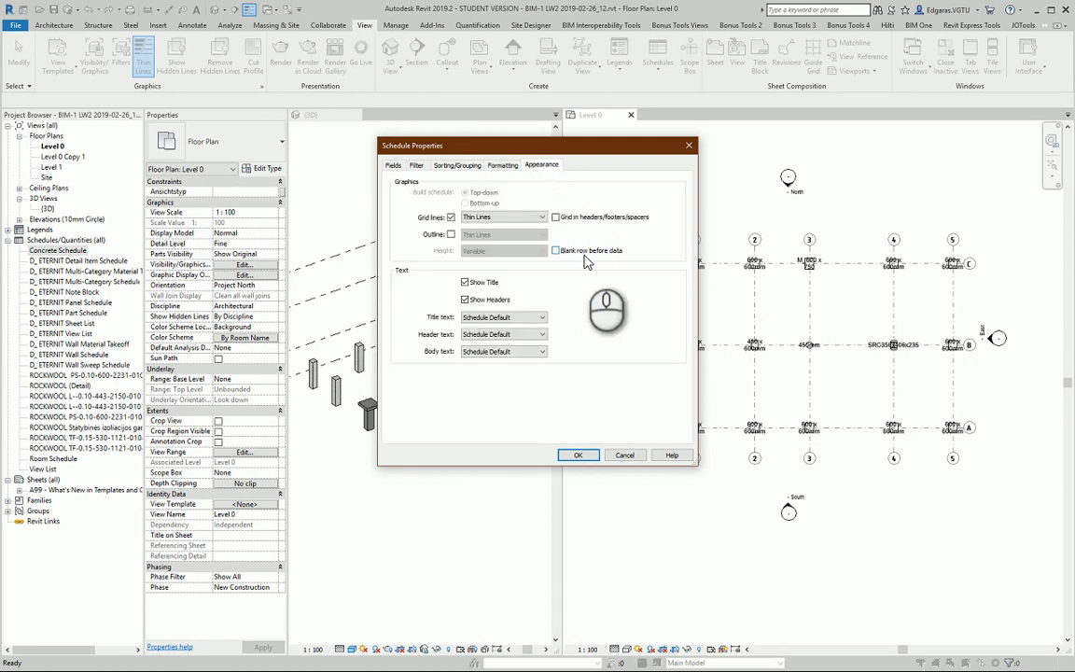
Set title text to 3.5mm ISOCPEUR, and header and body text to 2.5mm ISOCPEUR
click(541, 317)
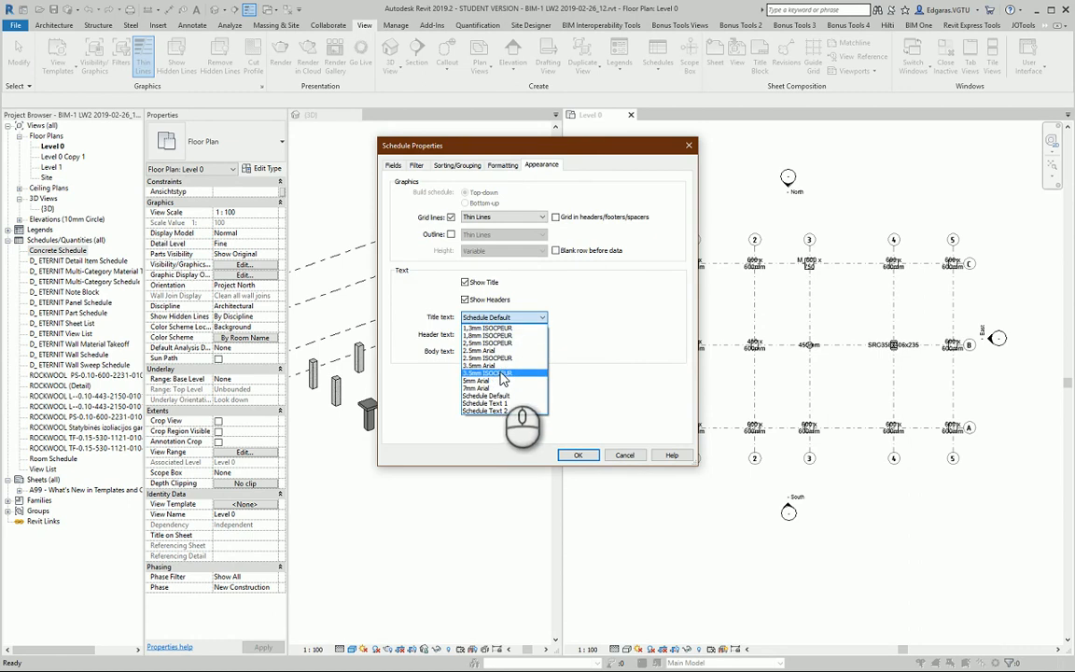
click(479, 373)
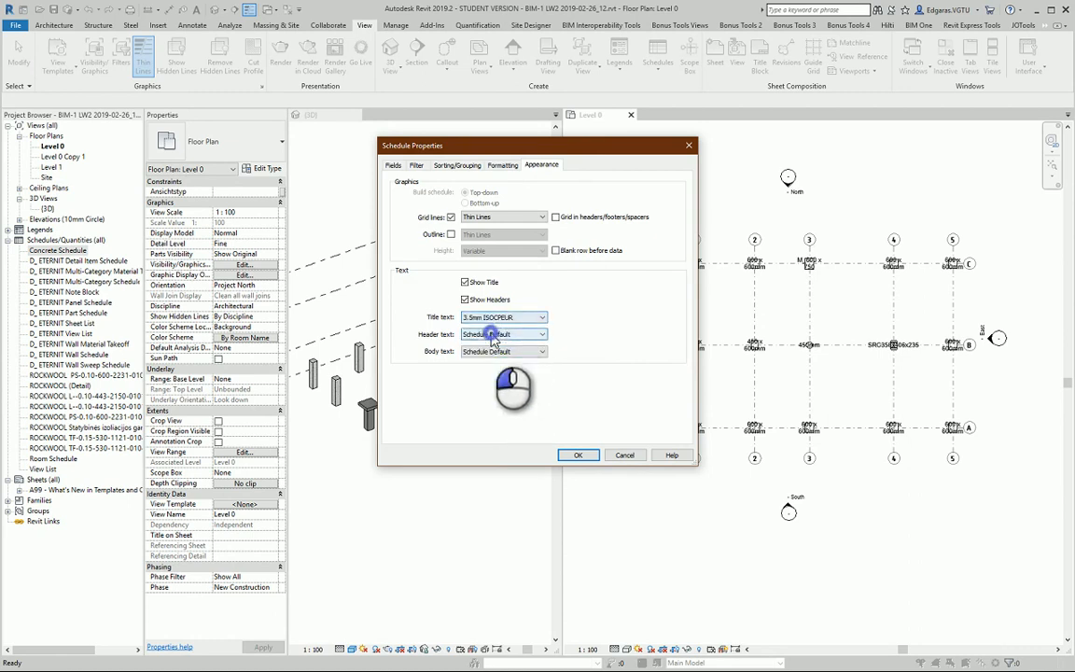
click(504, 334)
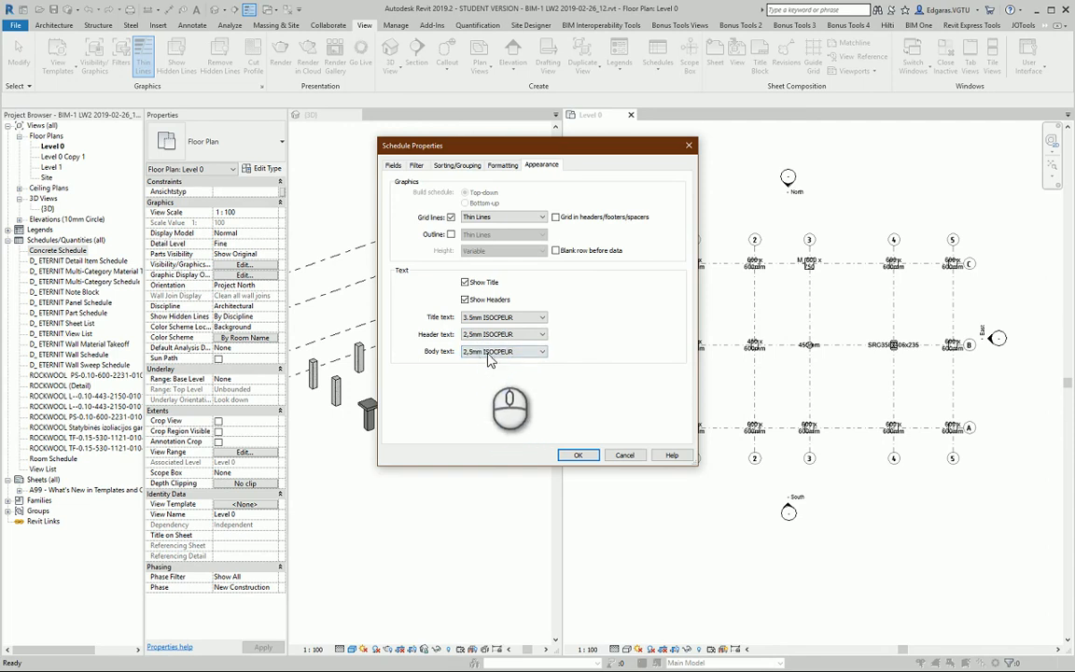
click(541, 351)
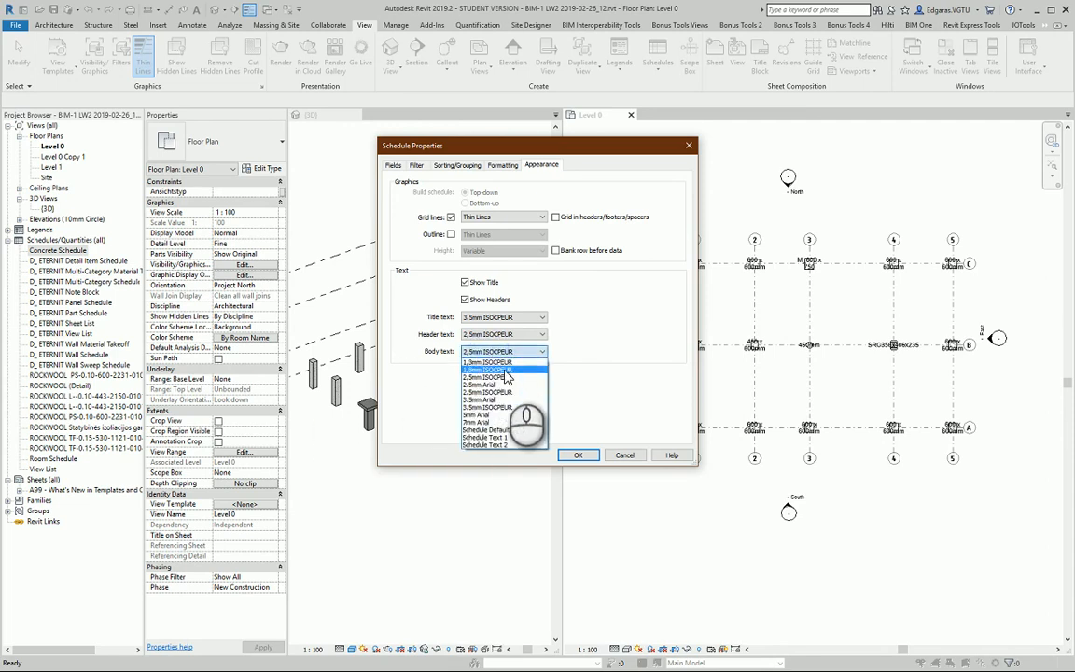
click(483, 370)
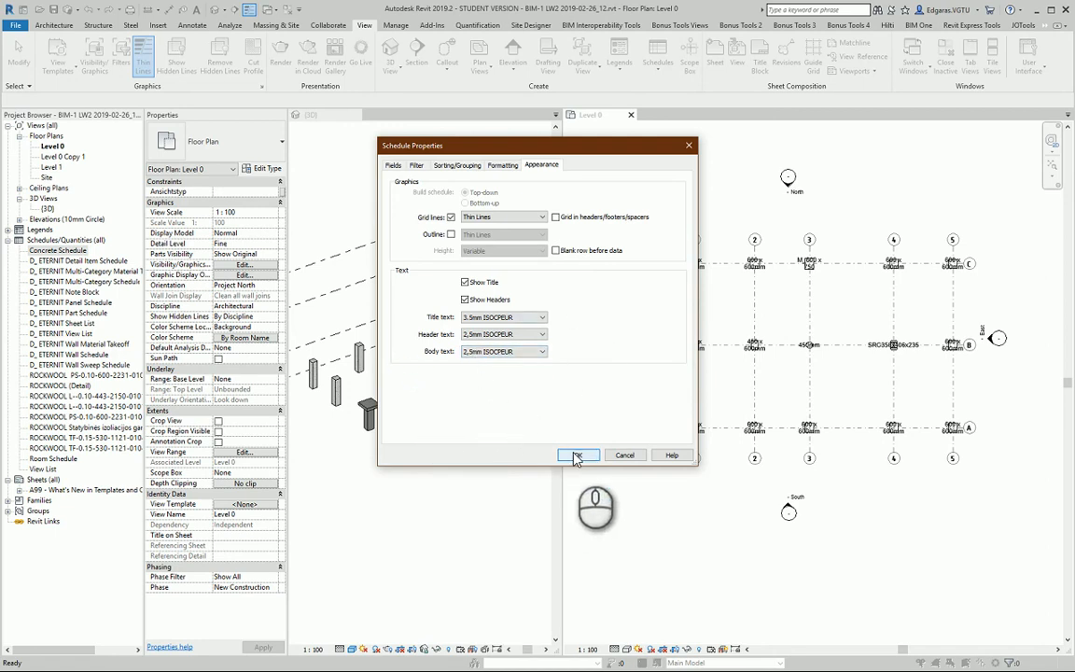
Apply the schedule properties, then resize the Mark, Type and Type Comments columns
click(578, 455)
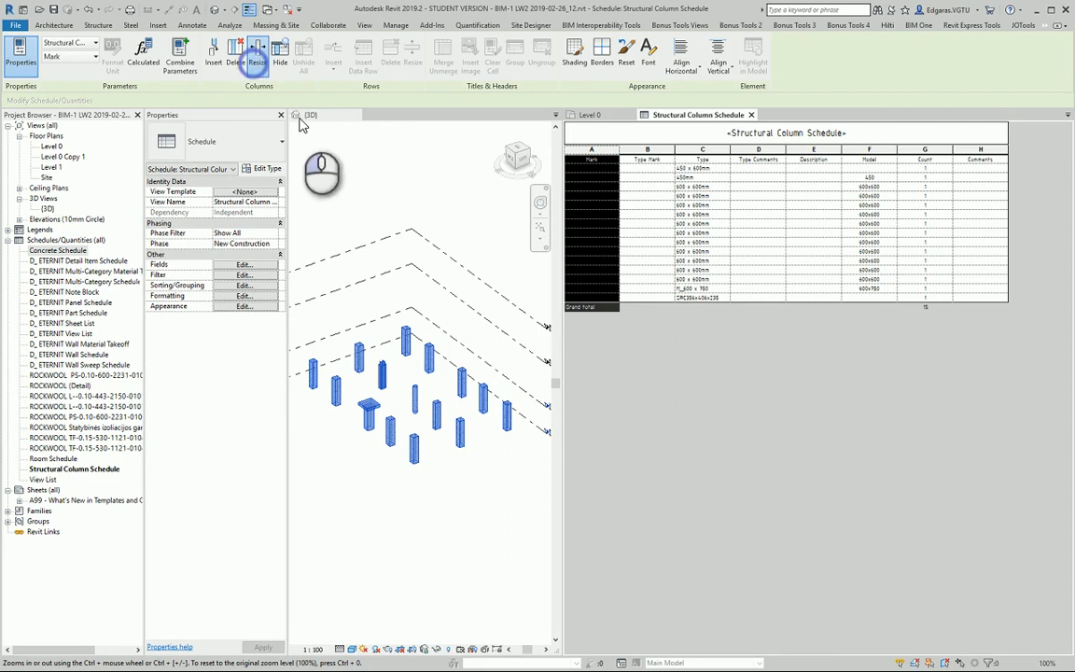
click(258, 53)
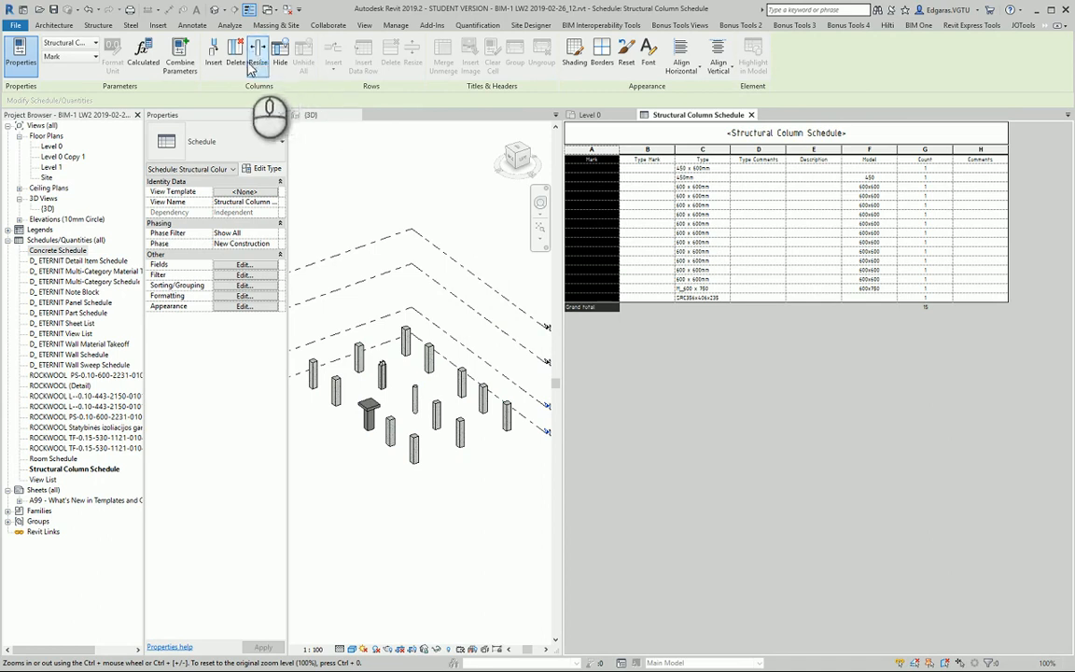
click(257, 51)
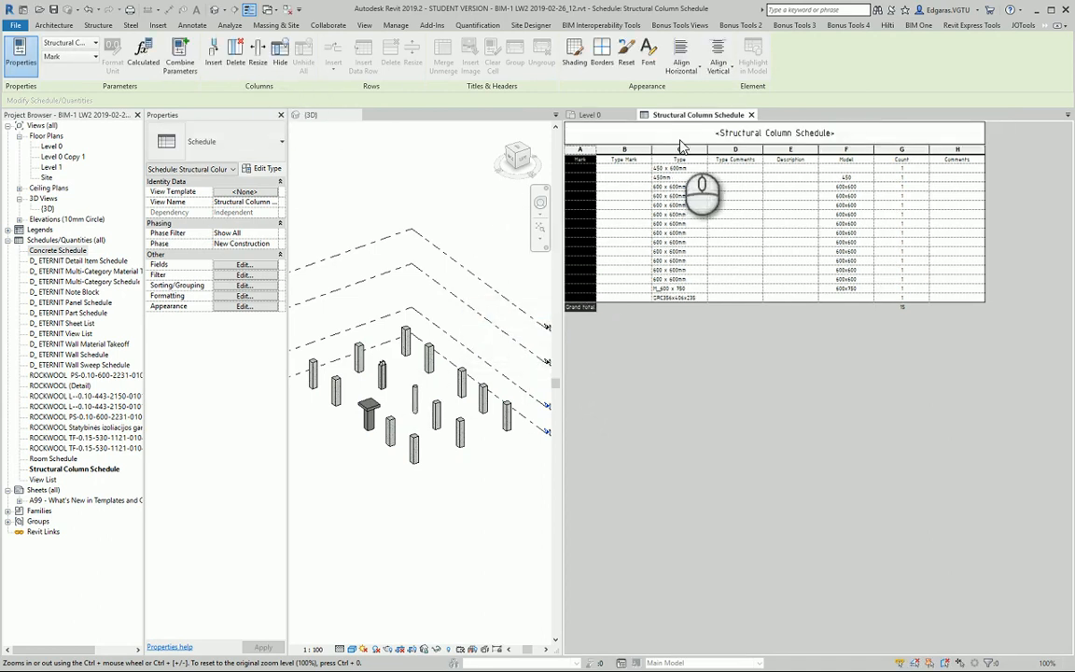
click(679, 160)
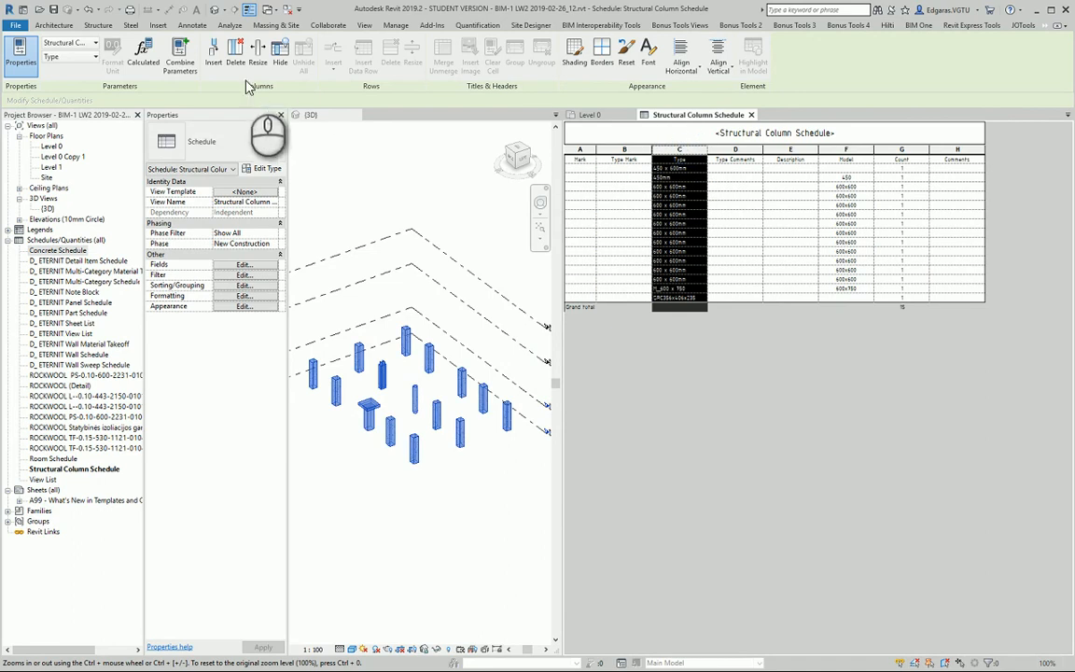
click(258, 54)
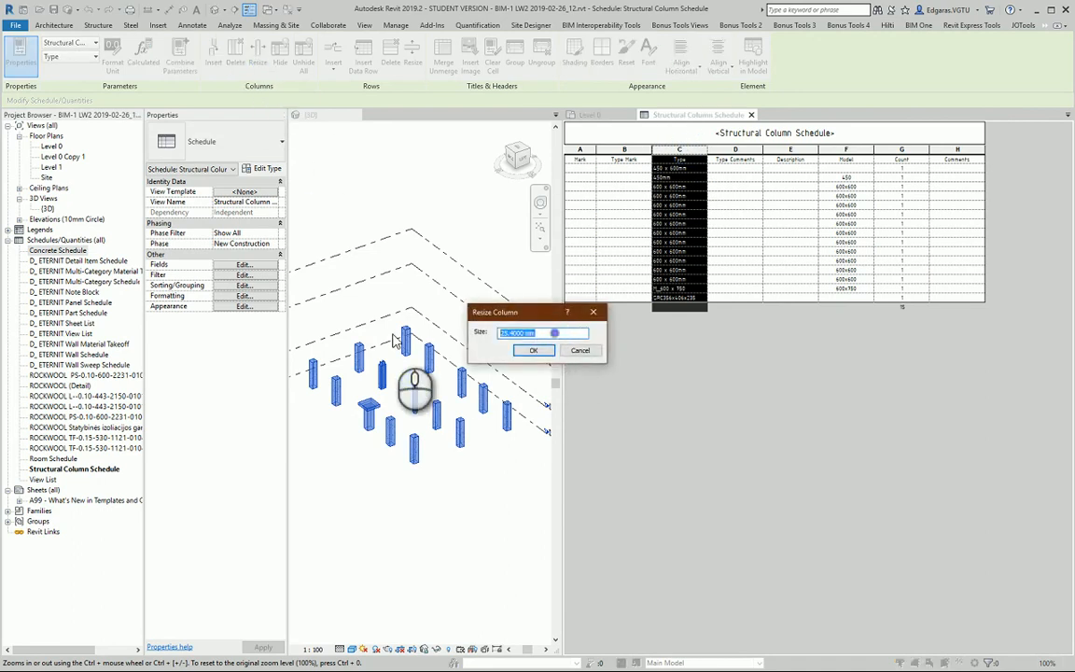
click(533, 350)
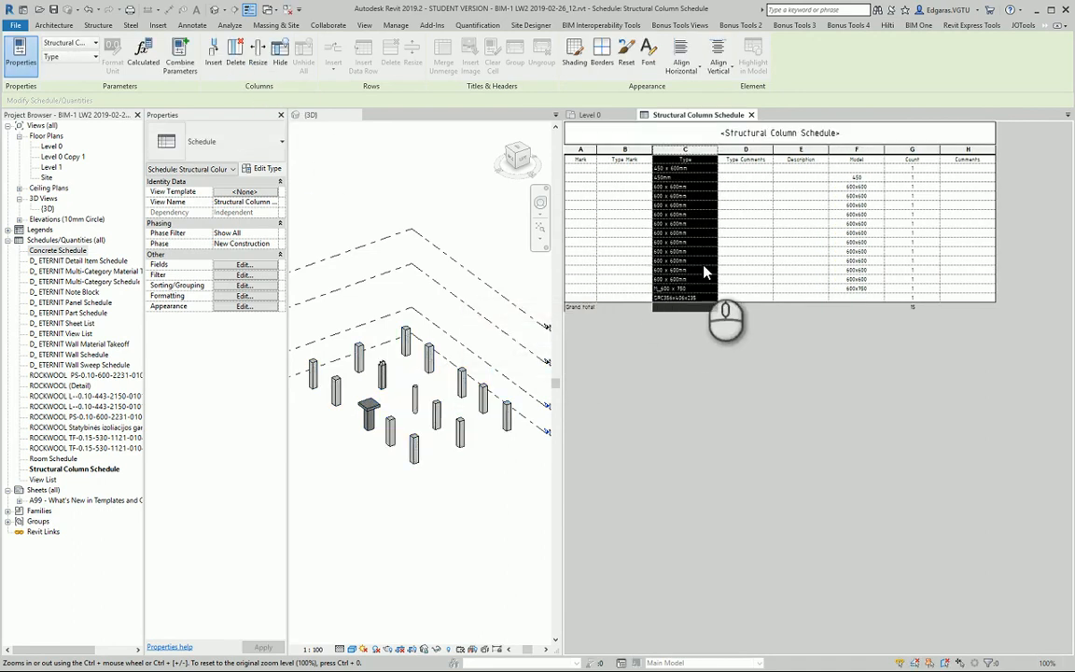
mouse_move(757, 191)
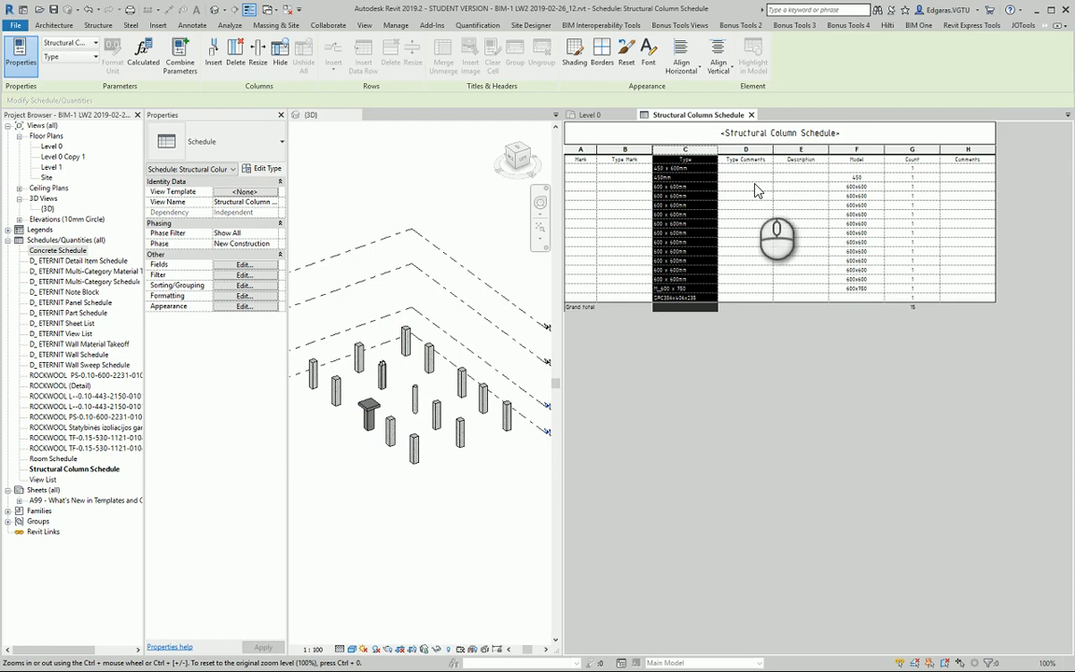
click(744, 159)
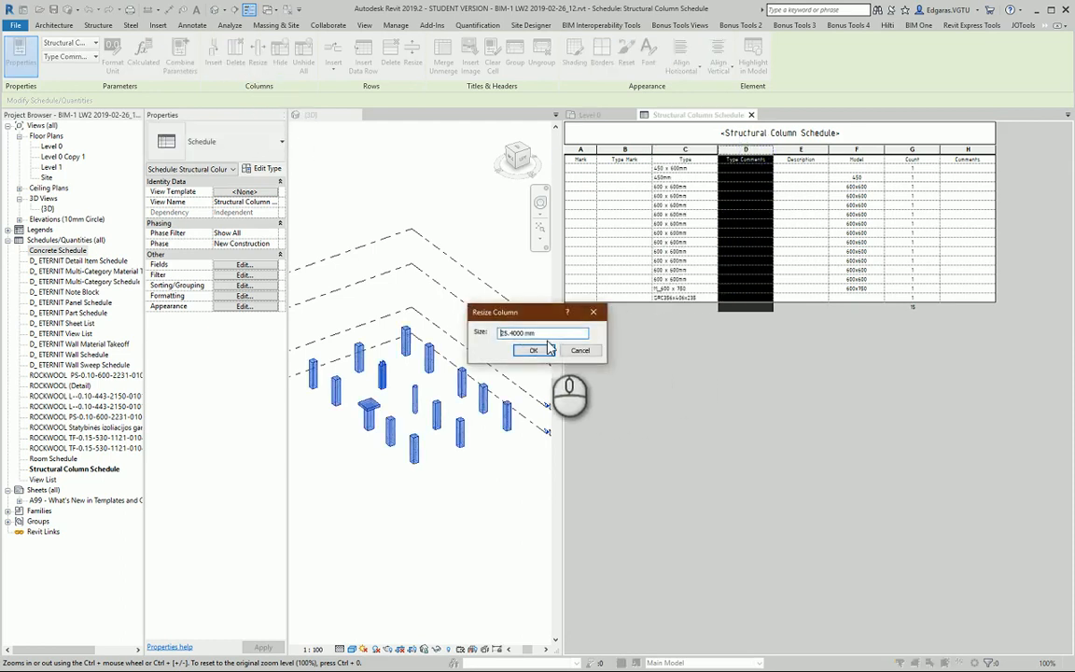
click(533, 350)
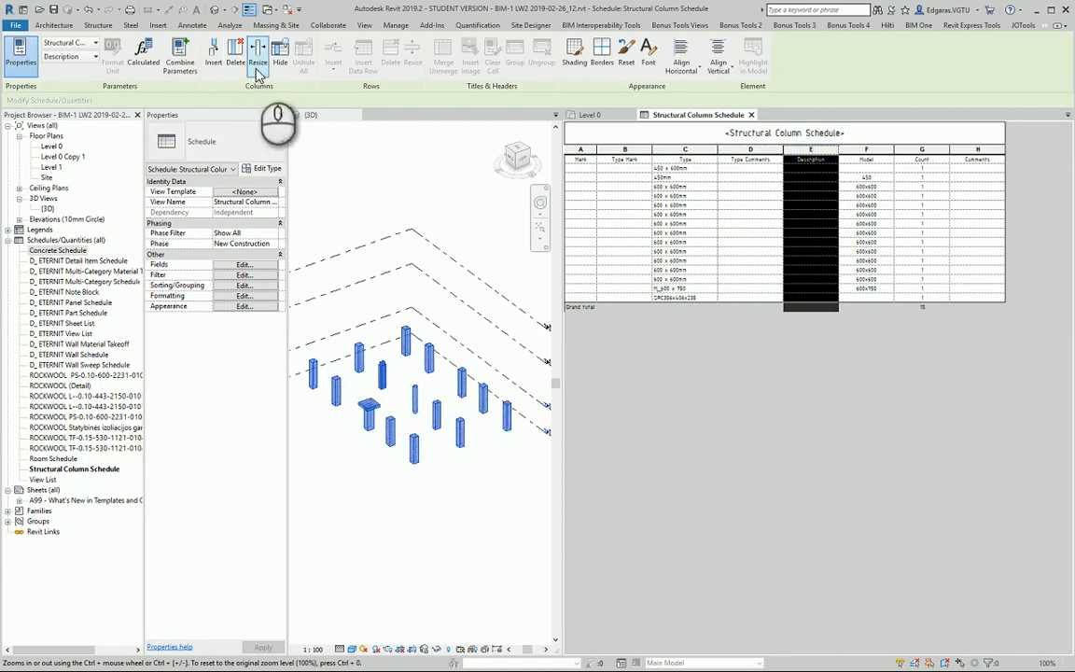
Resize Description and Model, narrow Count and Type Mark, and widen Comments
click(258, 52)
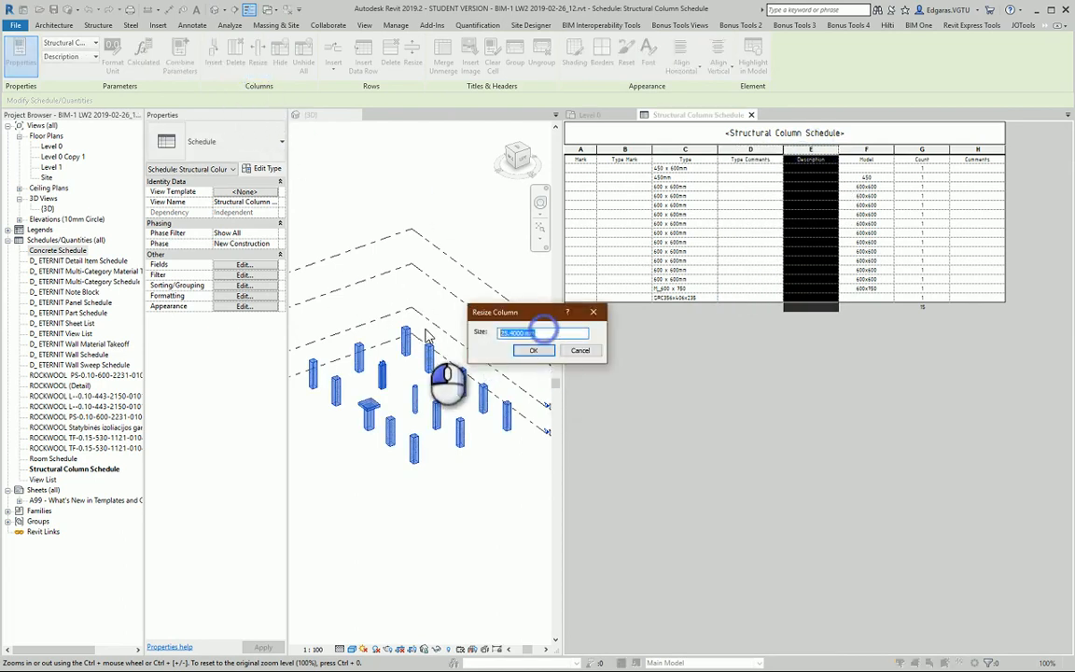
click(533, 350)
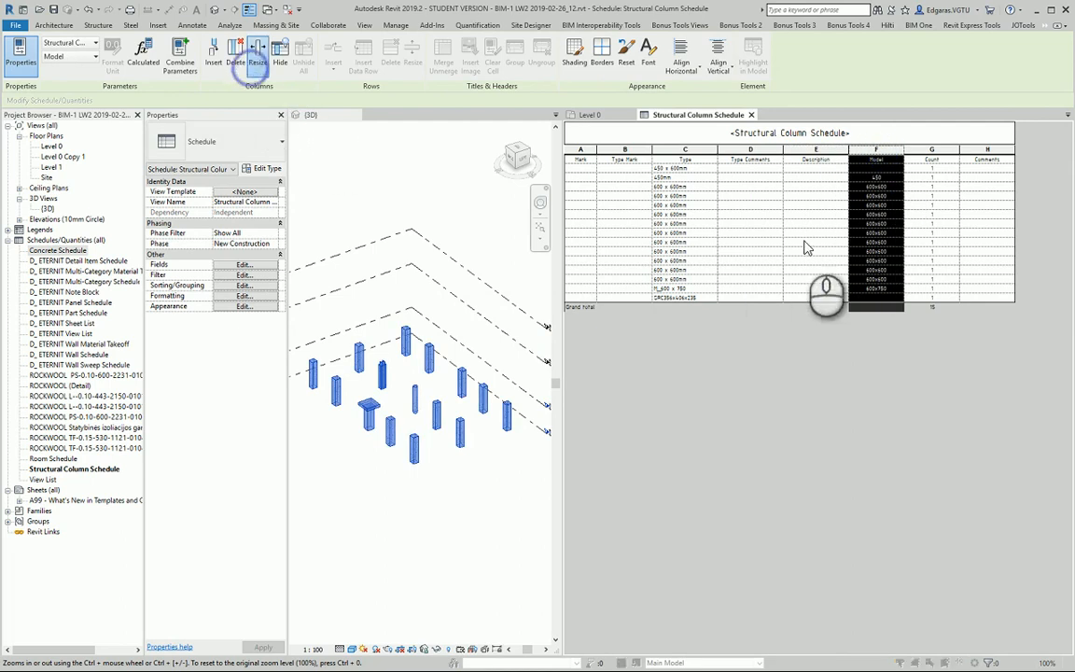
click(257, 53)
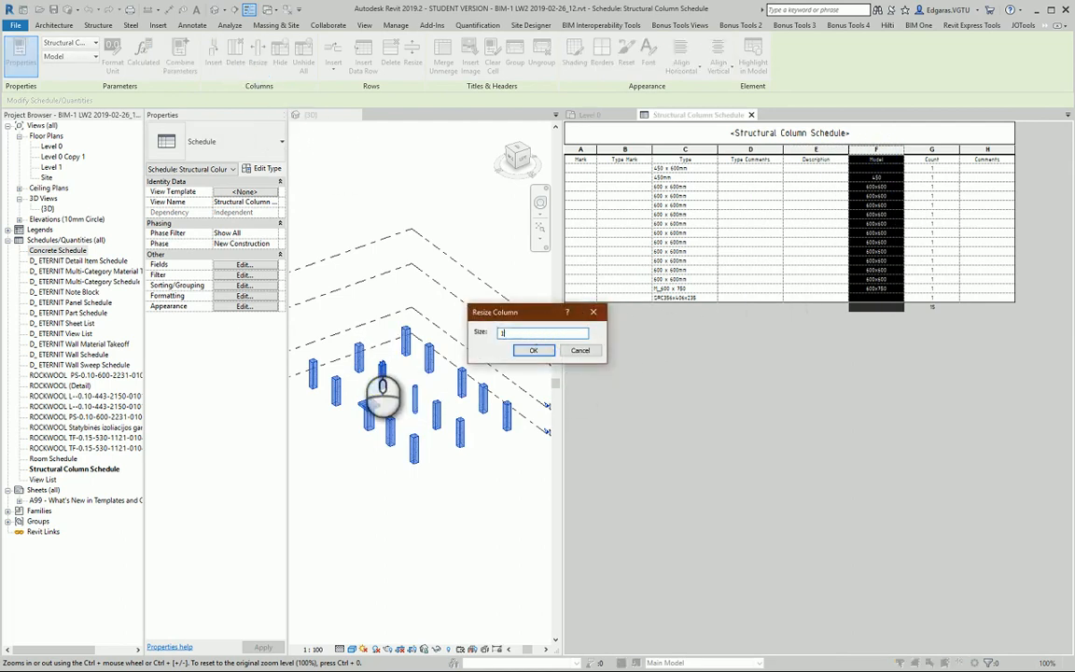
click(533, 350)
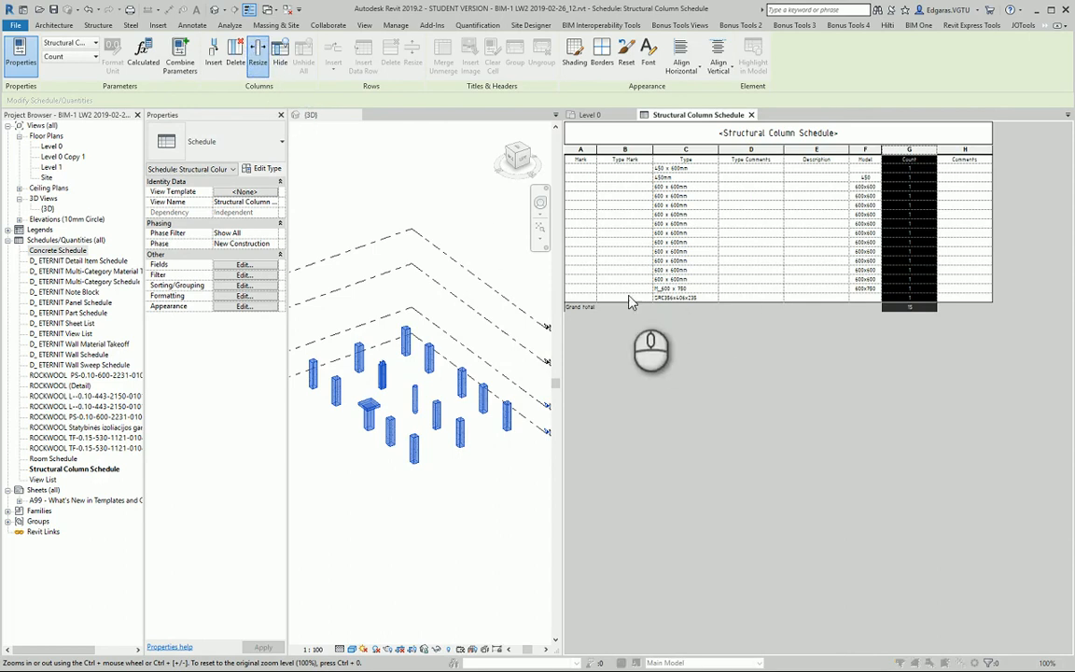
click(258, 52)
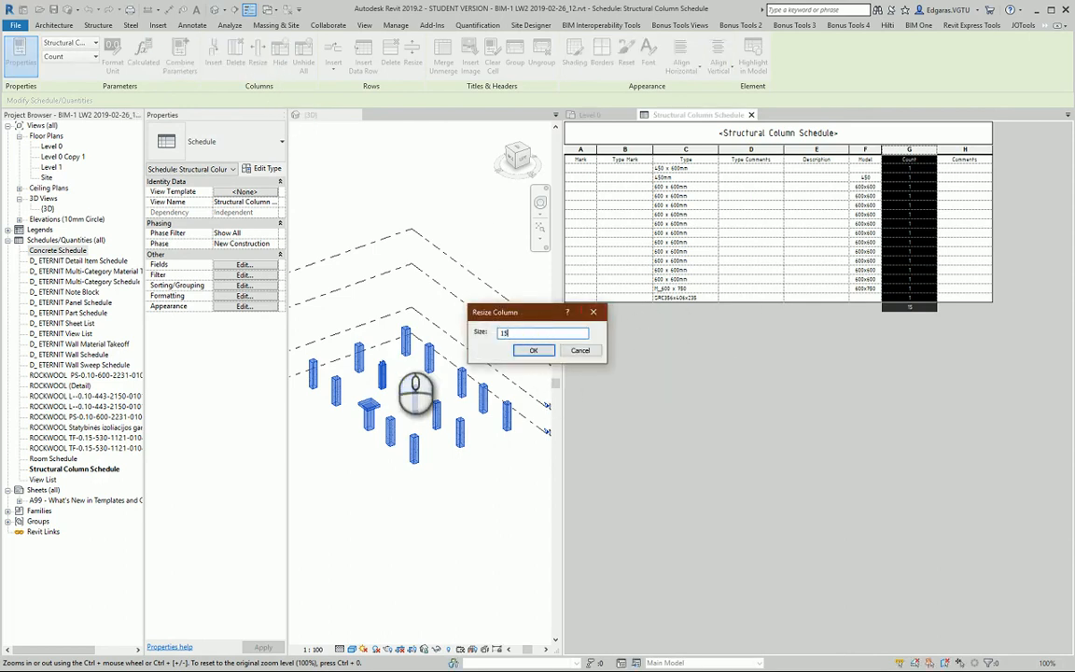
click(533, 350)
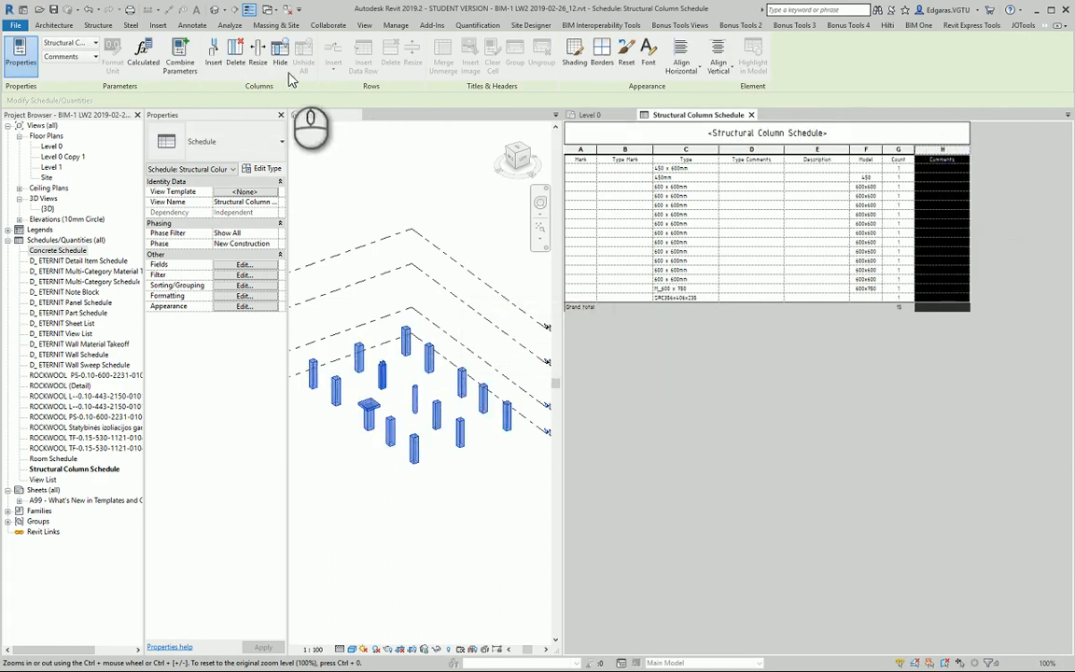
click(257, 53)
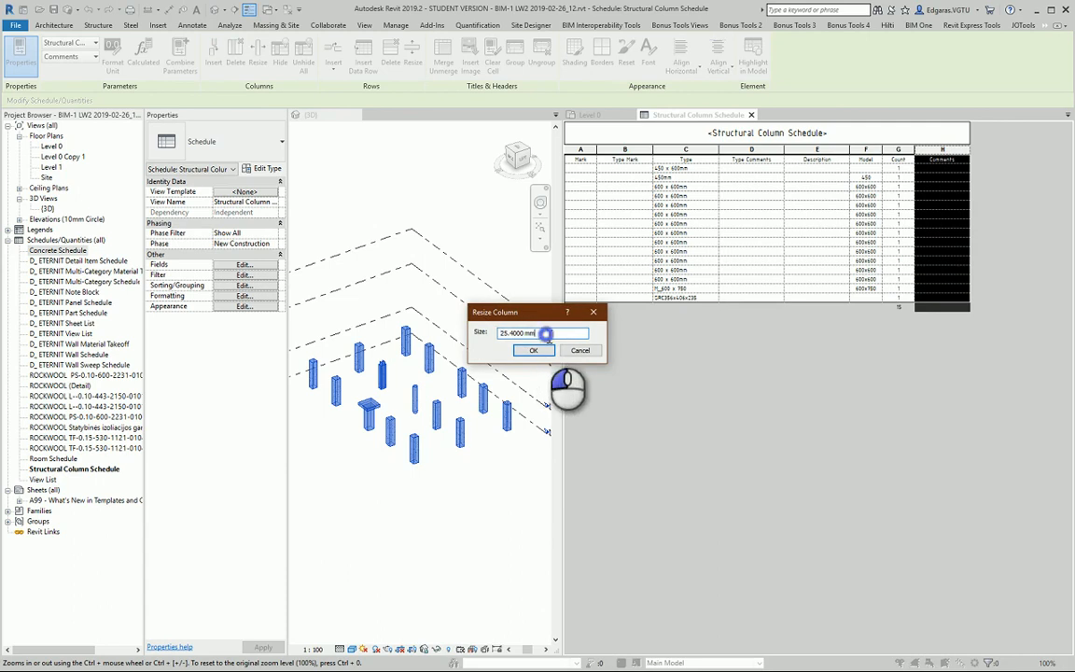
click(533, 350)
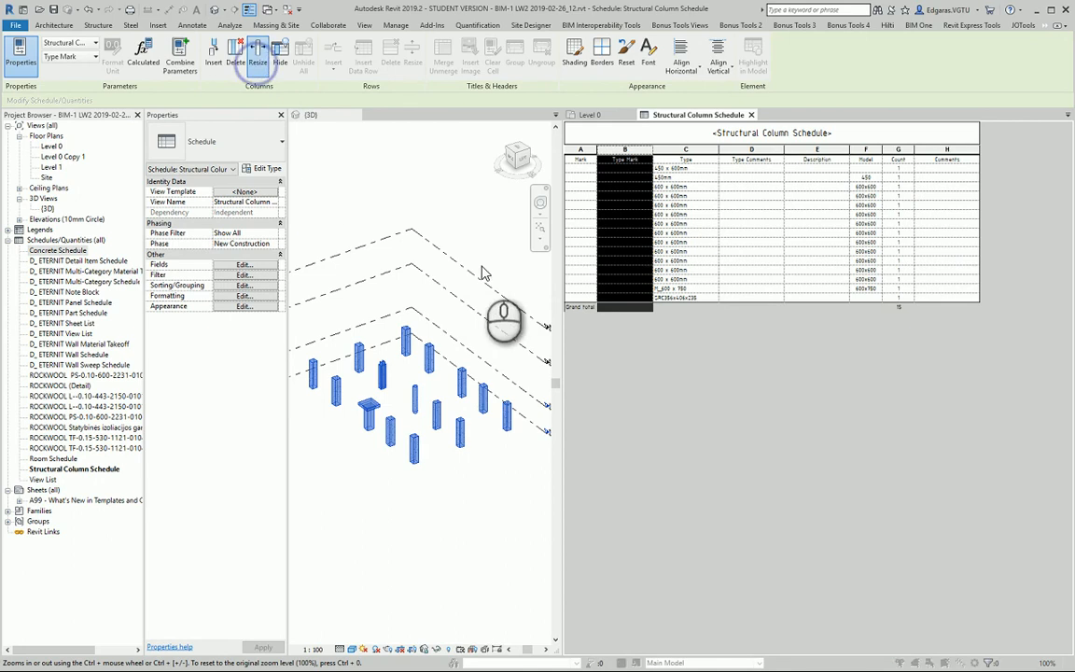
click(257, 53)
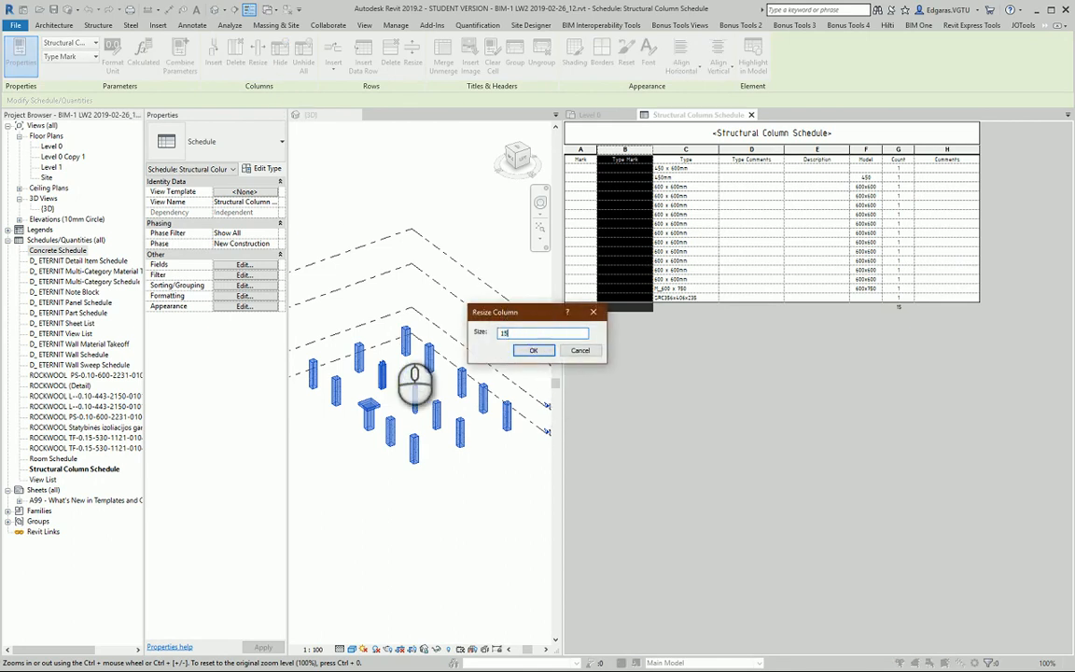
click(533, 350)
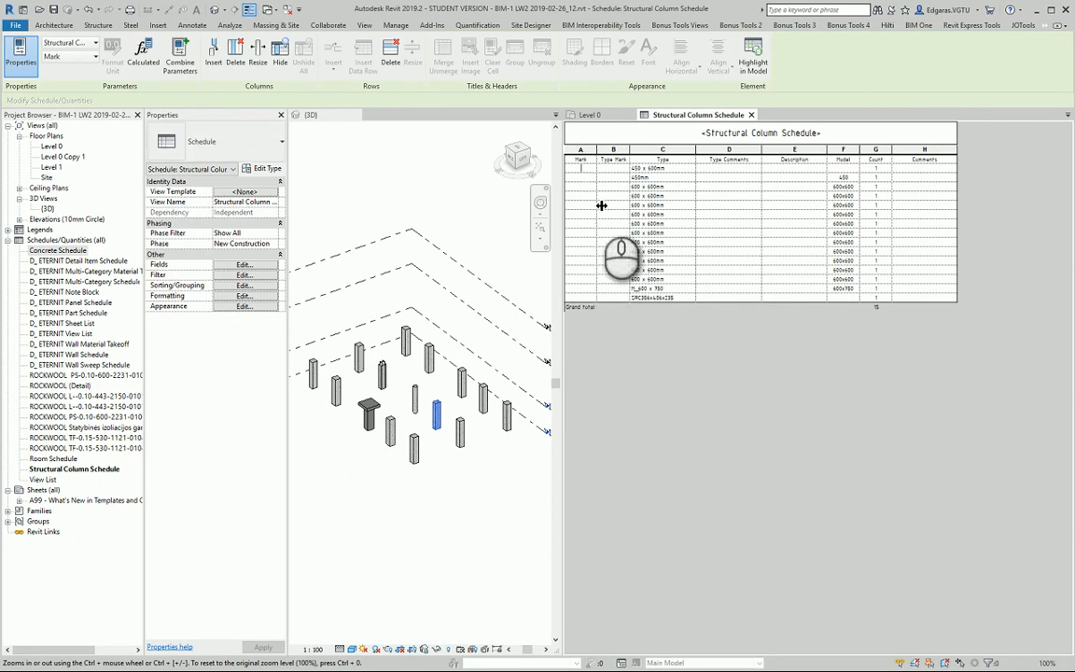
mouse_move(590, 180)
text(C1)
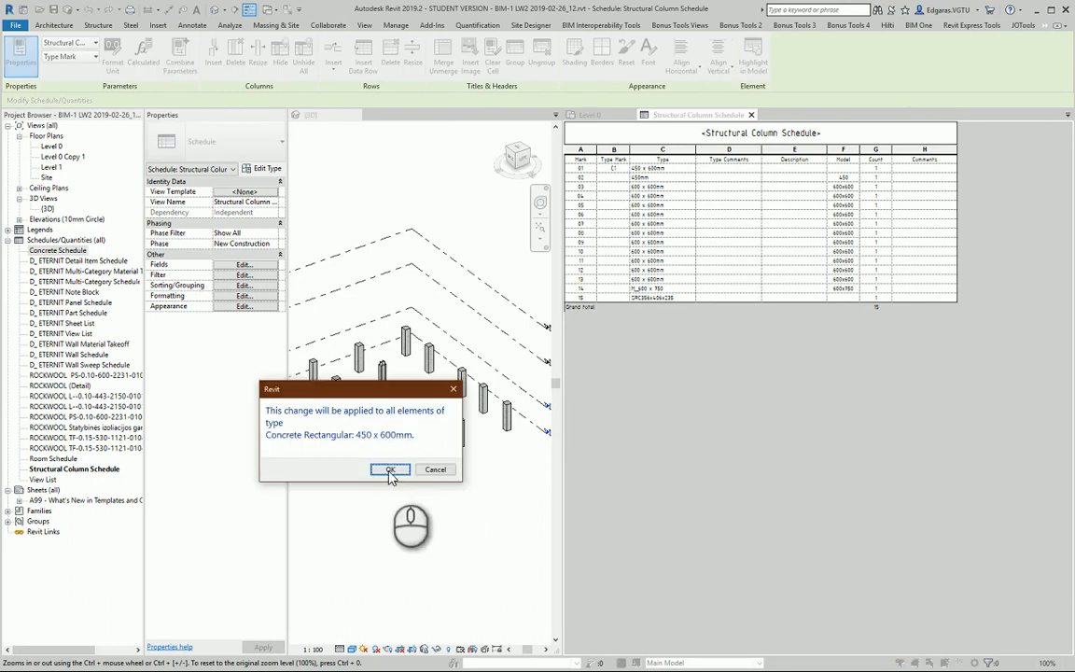
Enter Marks 01–15 and type marks C1–C5 for rectangular, round, square, drop-cap and steel column types
click(390, 469)
text(C2)
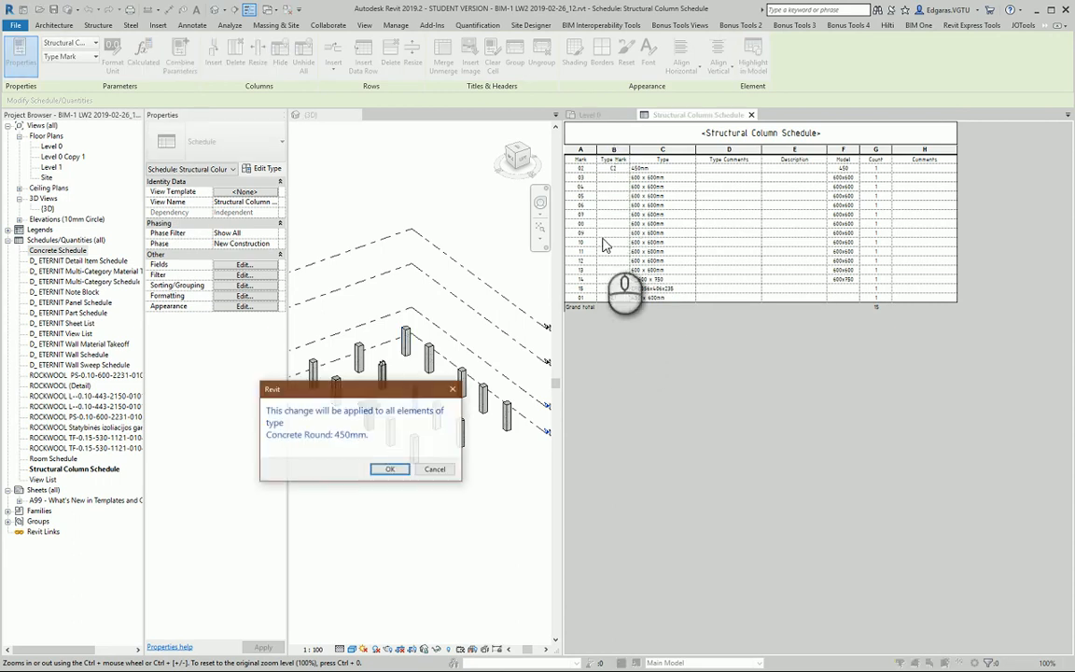
click(389, 468)
text(C3)
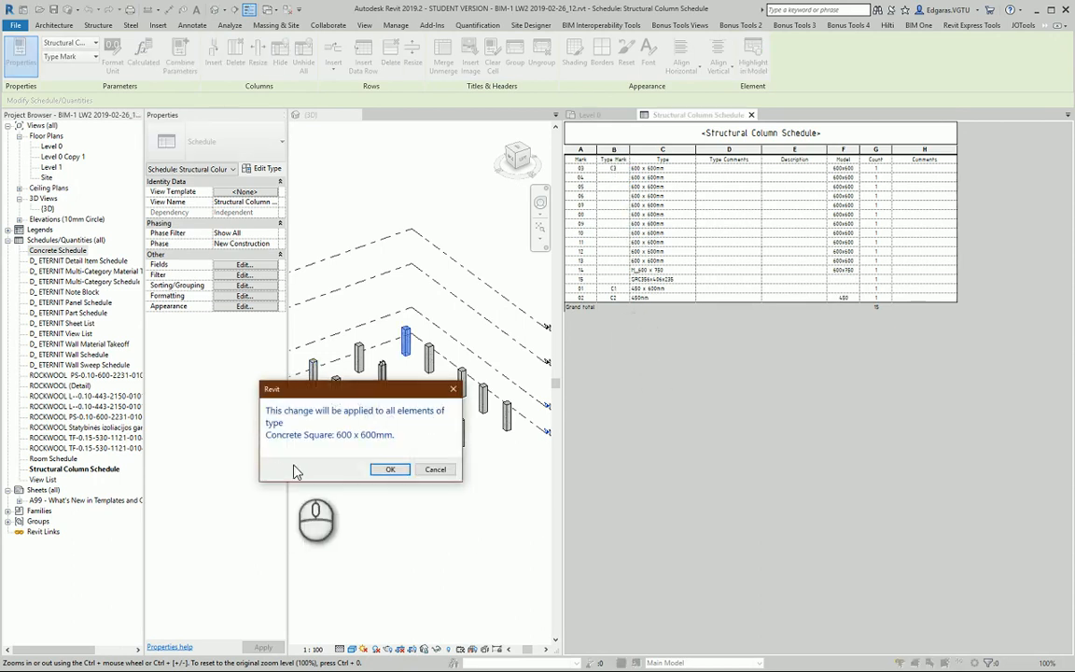
click(390, 468)
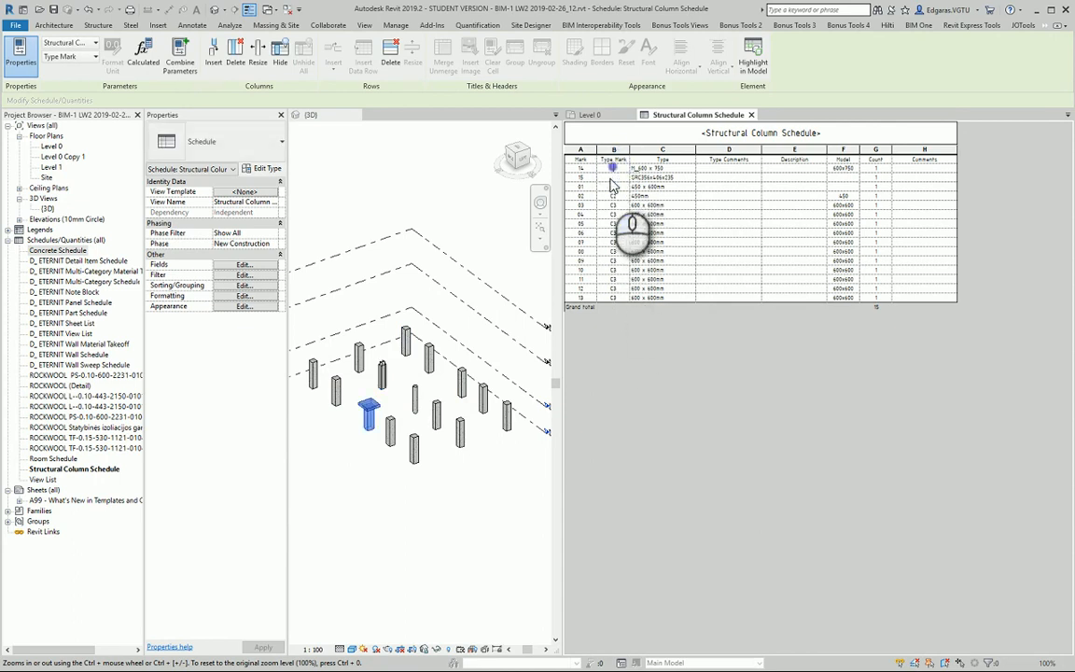
click(614, 167)
text(C4)
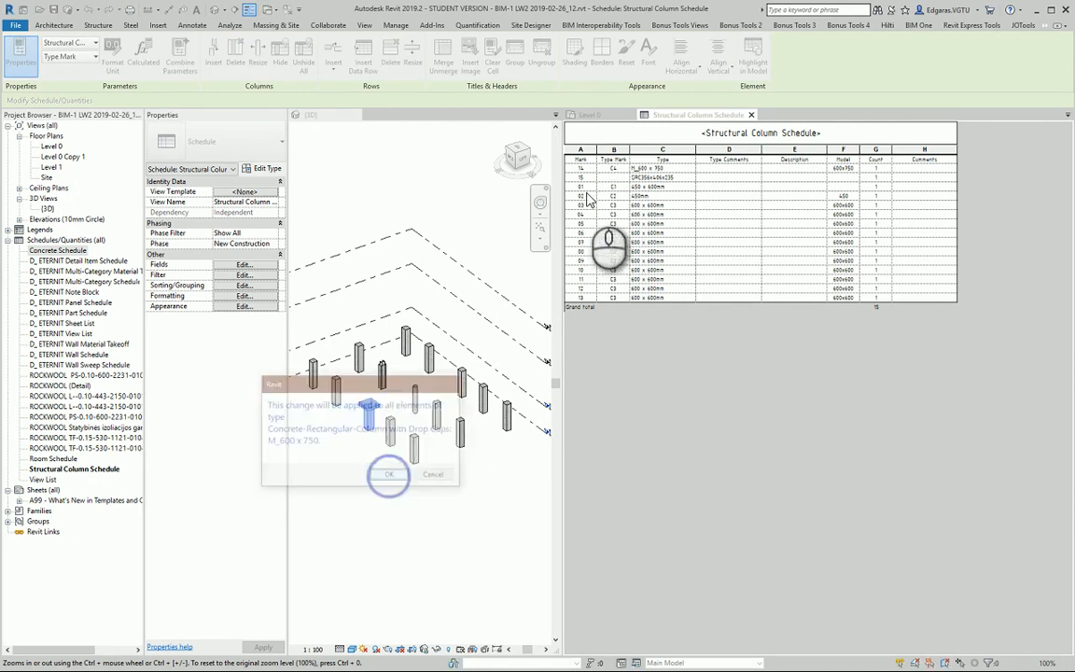
click(389, 475)
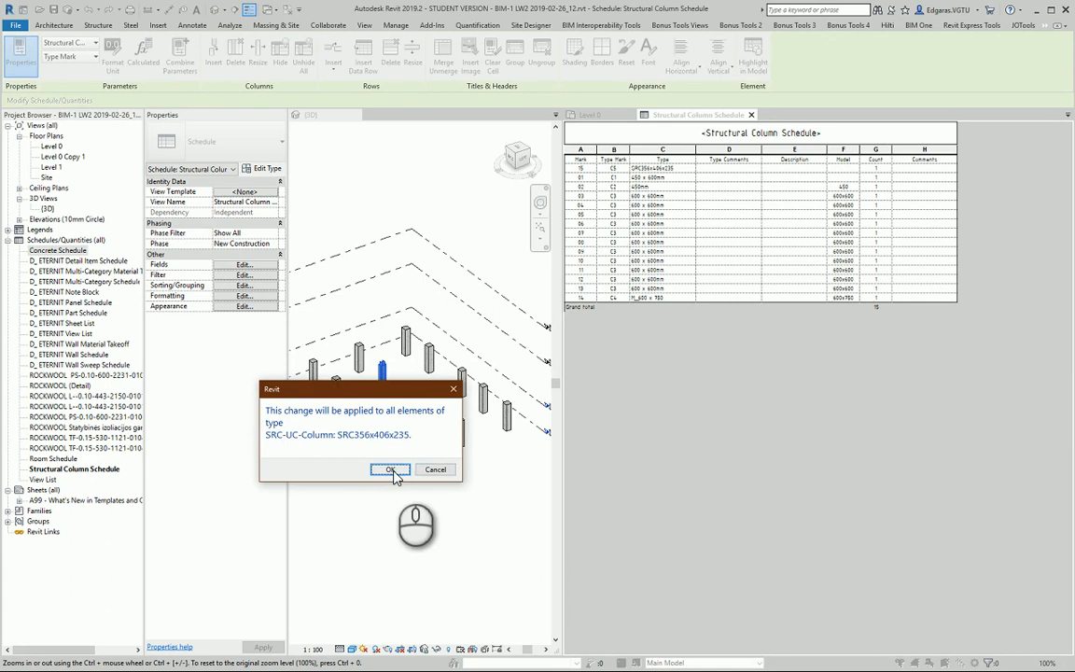
click(390, 470)
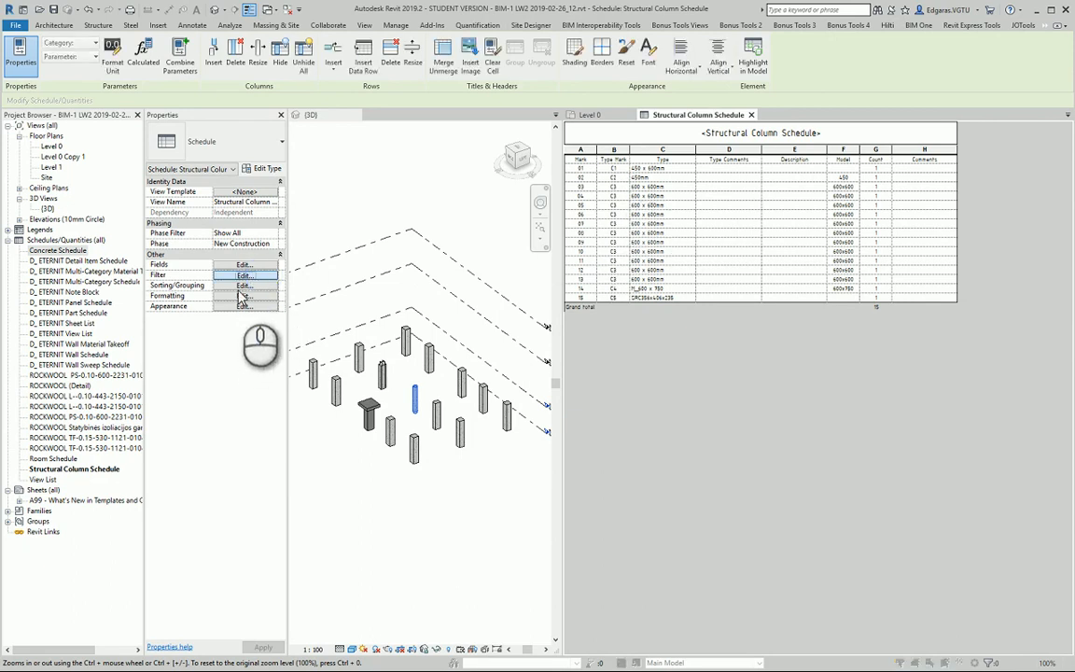
Change the sort order to Mark, then Type Mark, then Type
click(243, 274)
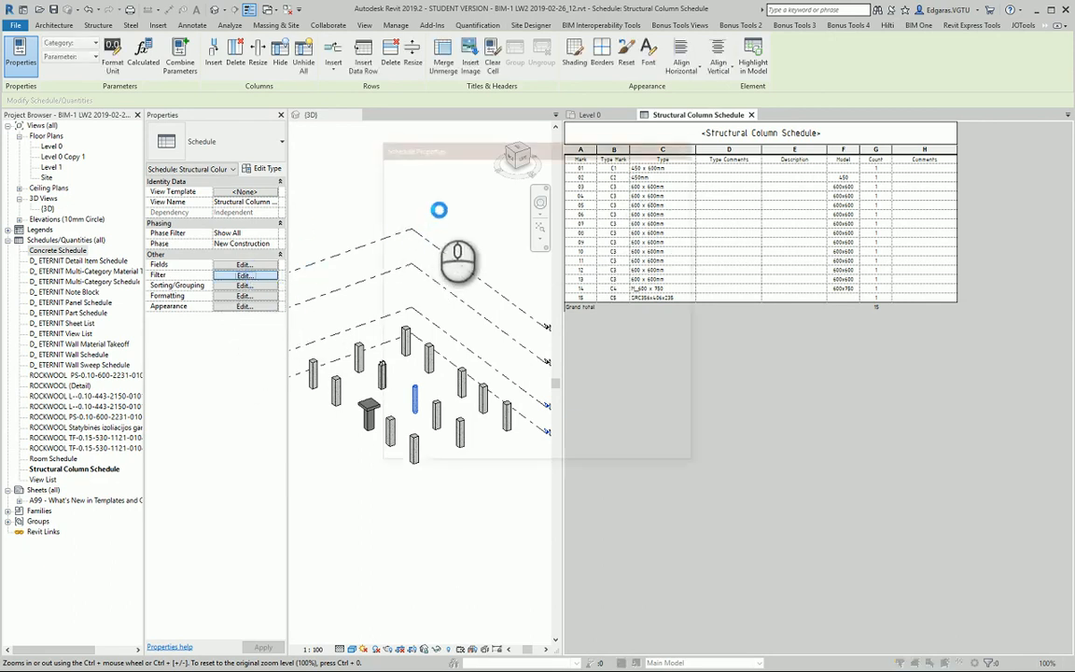
click(243, 286)
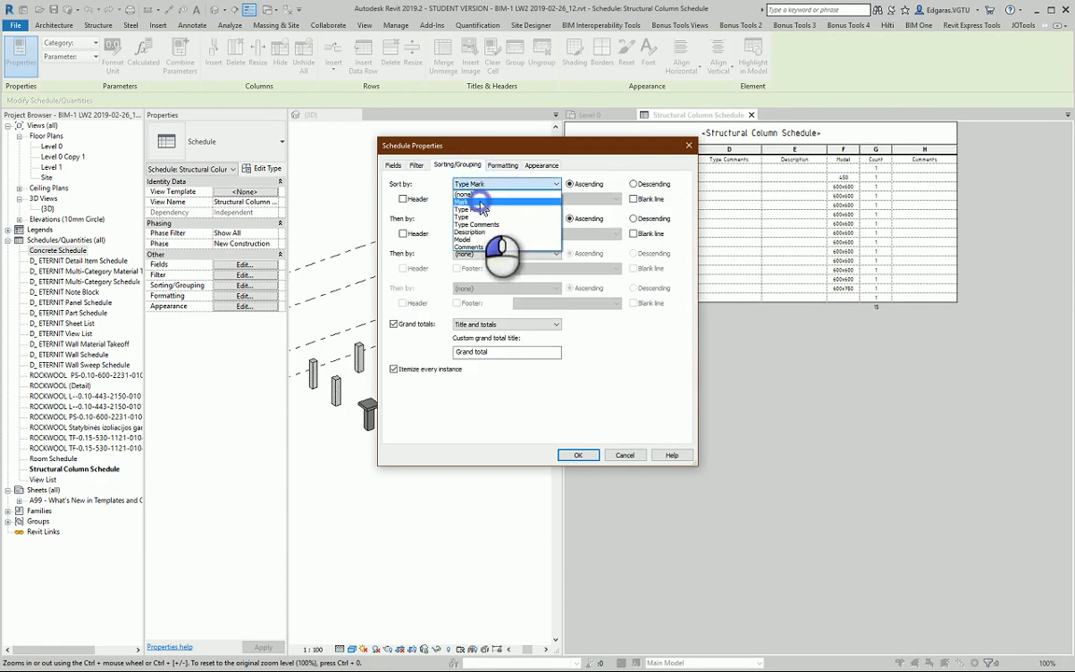
click(462, 201)
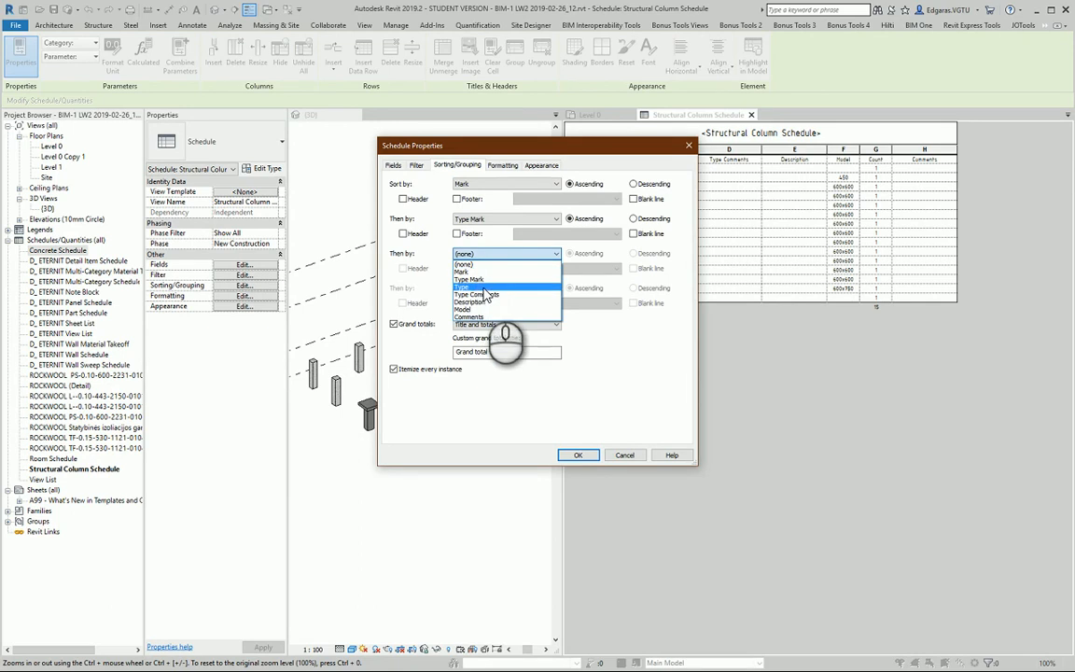
click(578, 455)
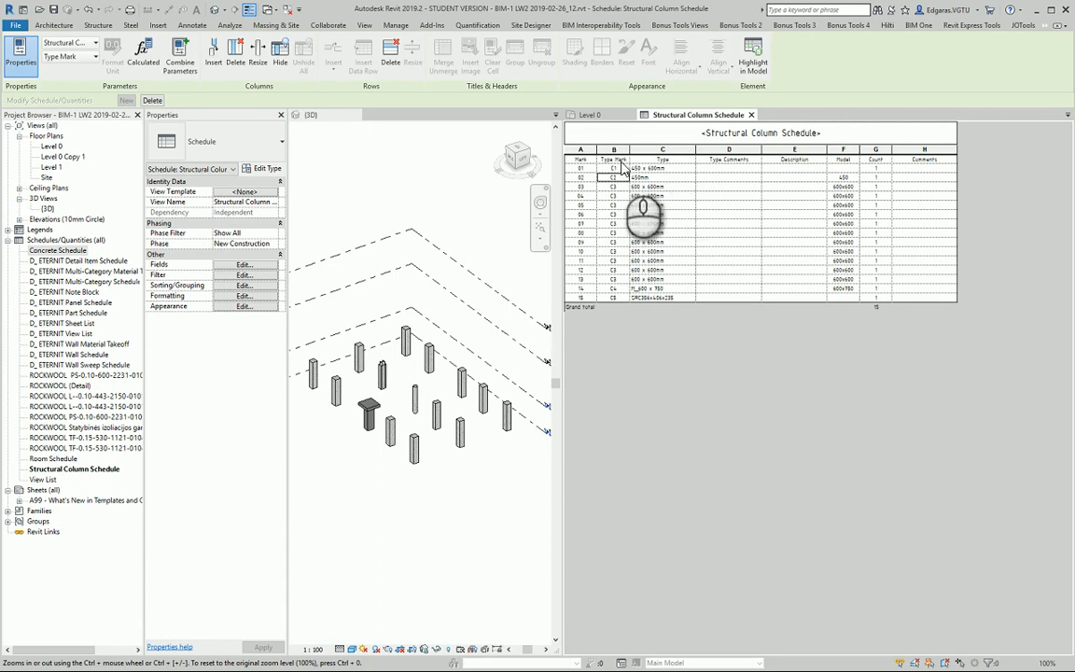
mouse_move(577, 168)
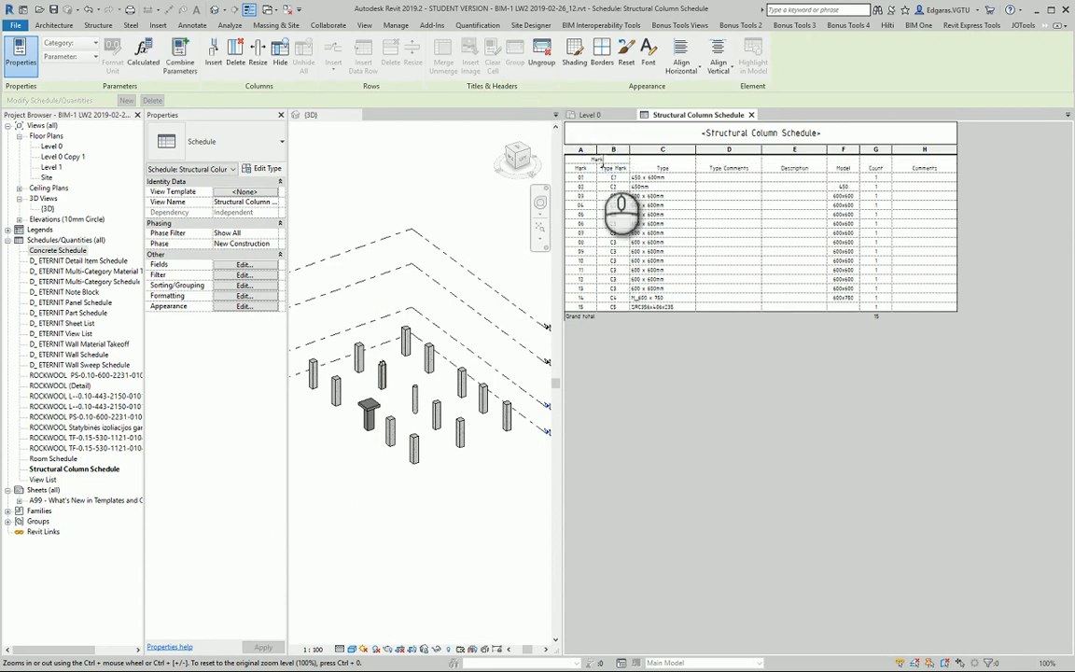
Group headers under 'Mark' and 'Name and technical parameters', and apply Thin Lines borders
click(582, 168)
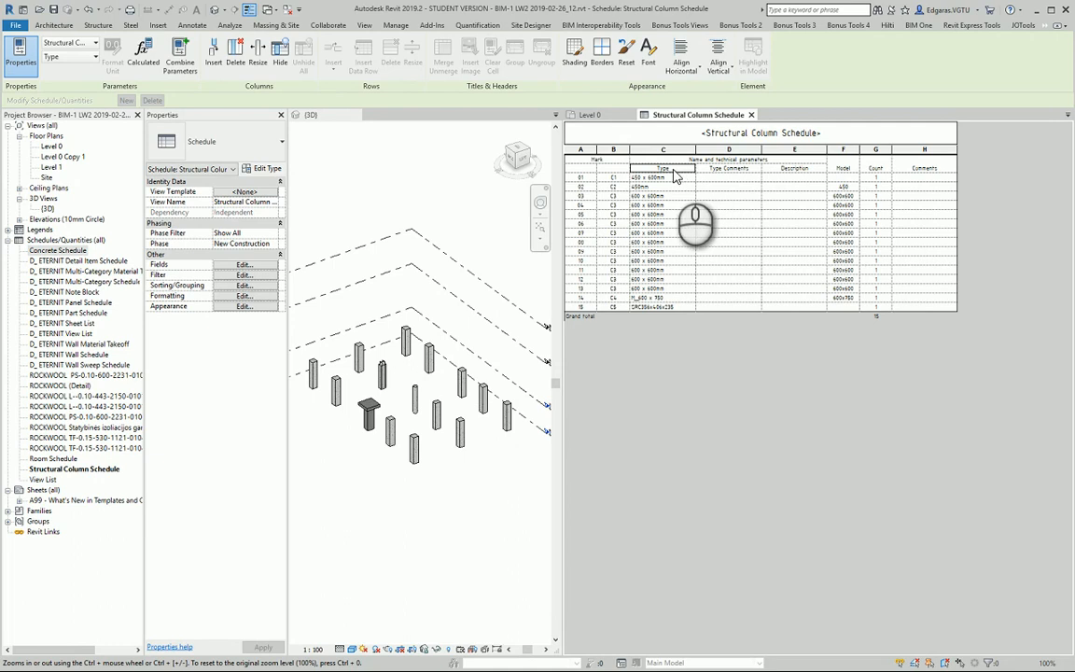
click(728, 168)
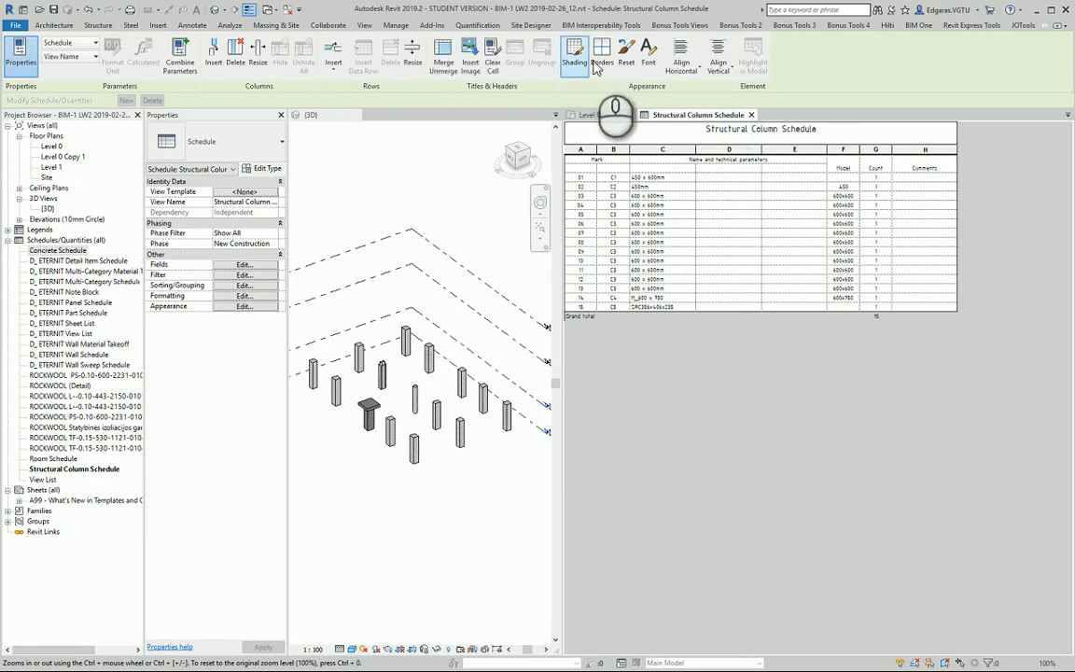
click(602, 51)
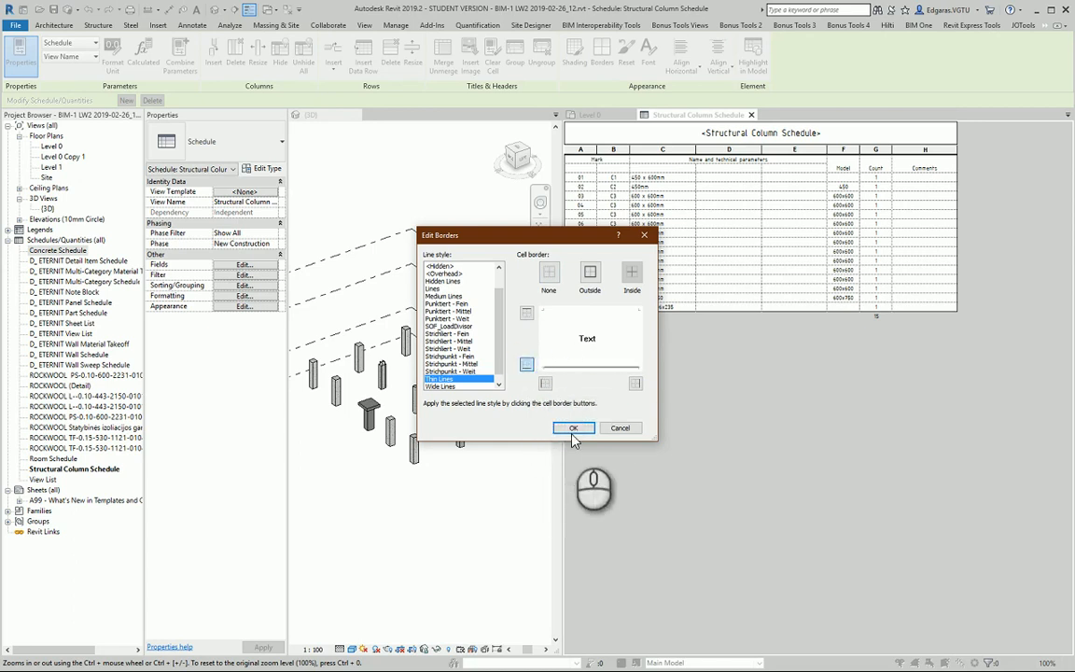
click(573, 427)
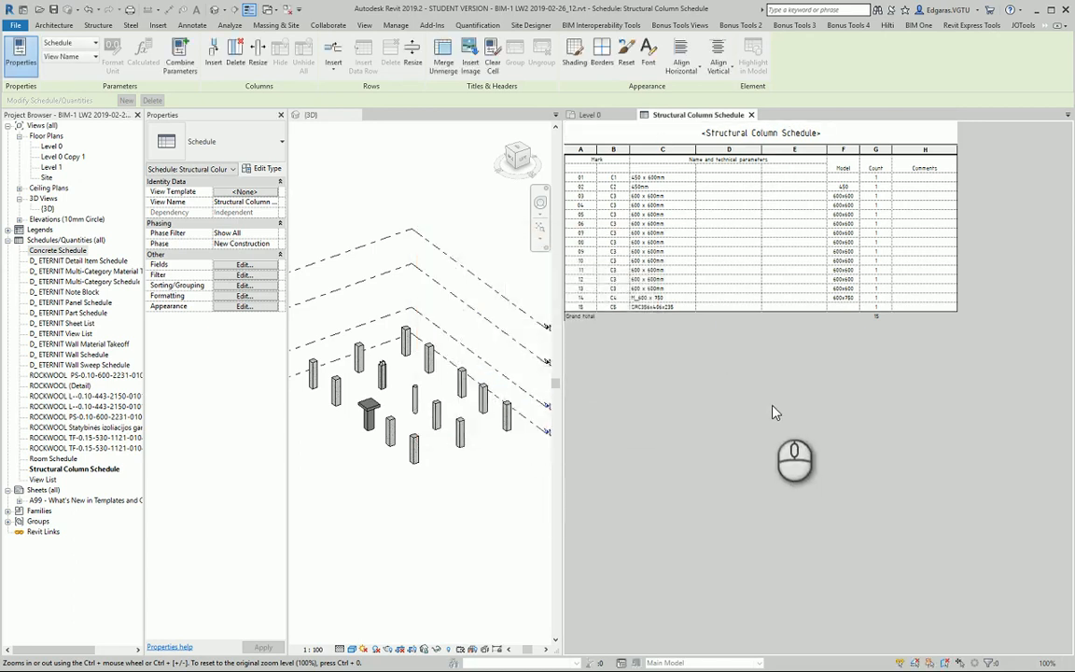
mouse_move(762, 272)
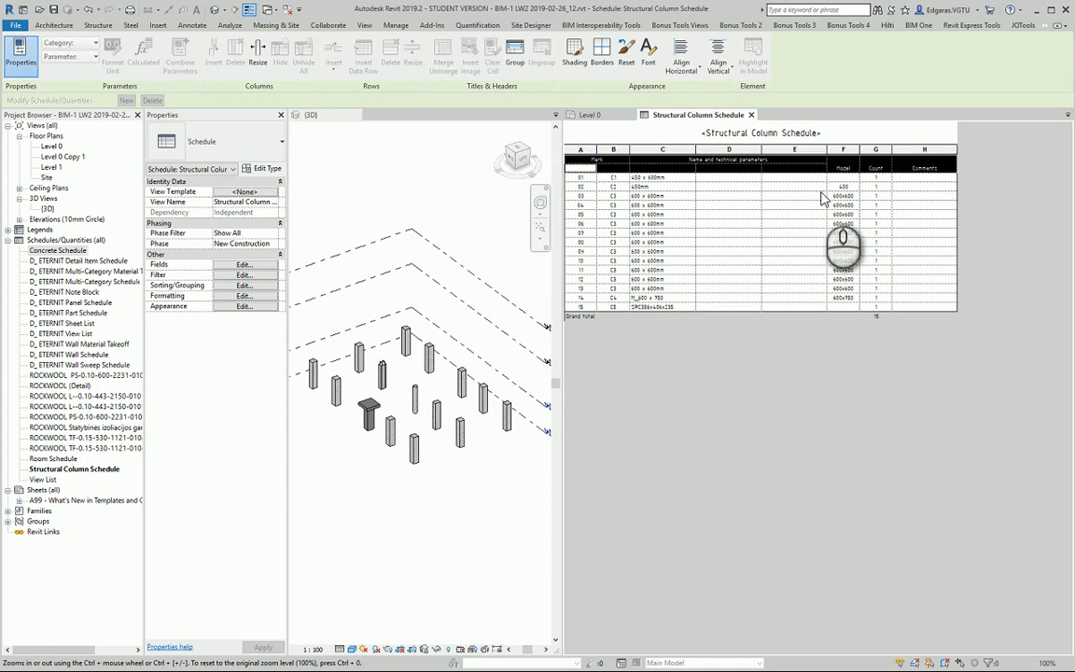
click(257, 46)
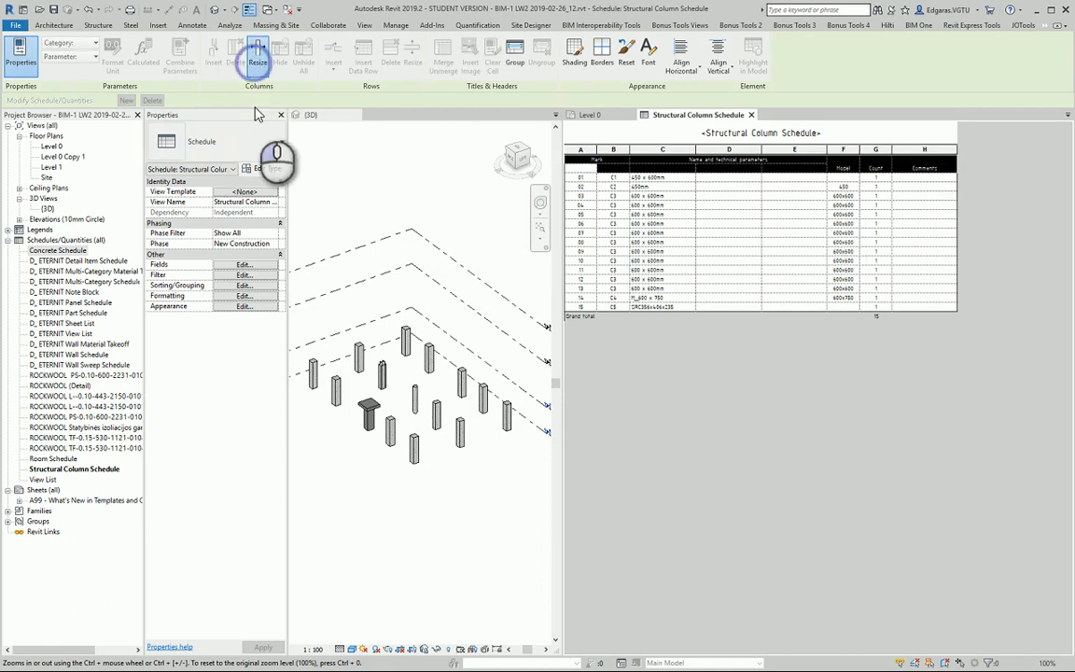
click(258, 52)
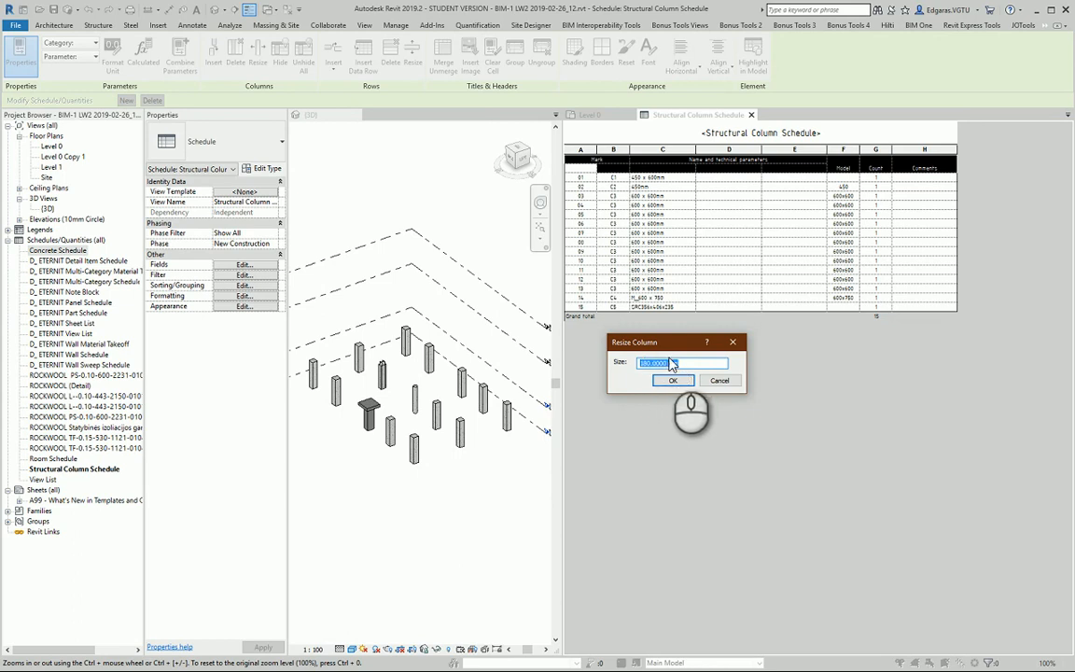
click(673, 380)
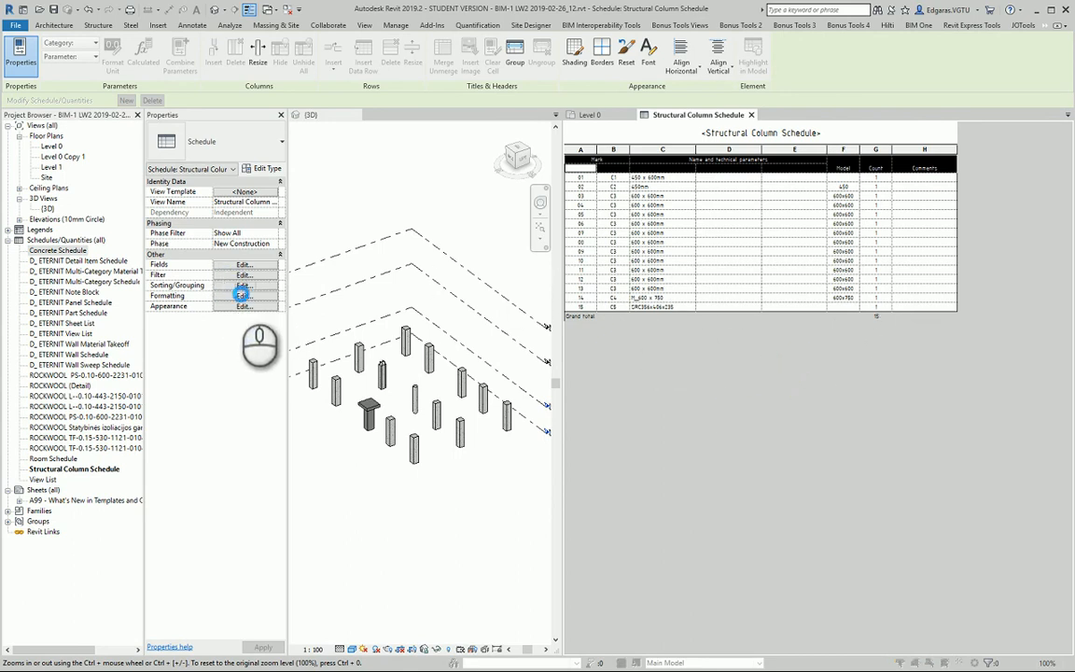
Turn off Itemize every instance, keeping the Mark, Type Mark, Type sorting
click(243, 286)
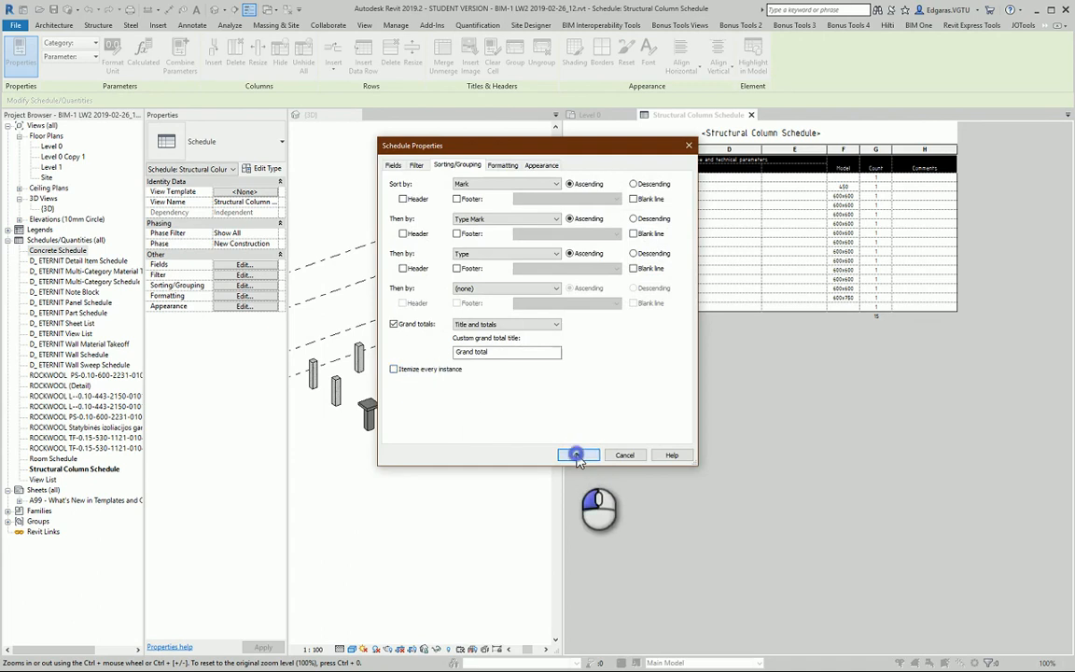
click(577, 454)
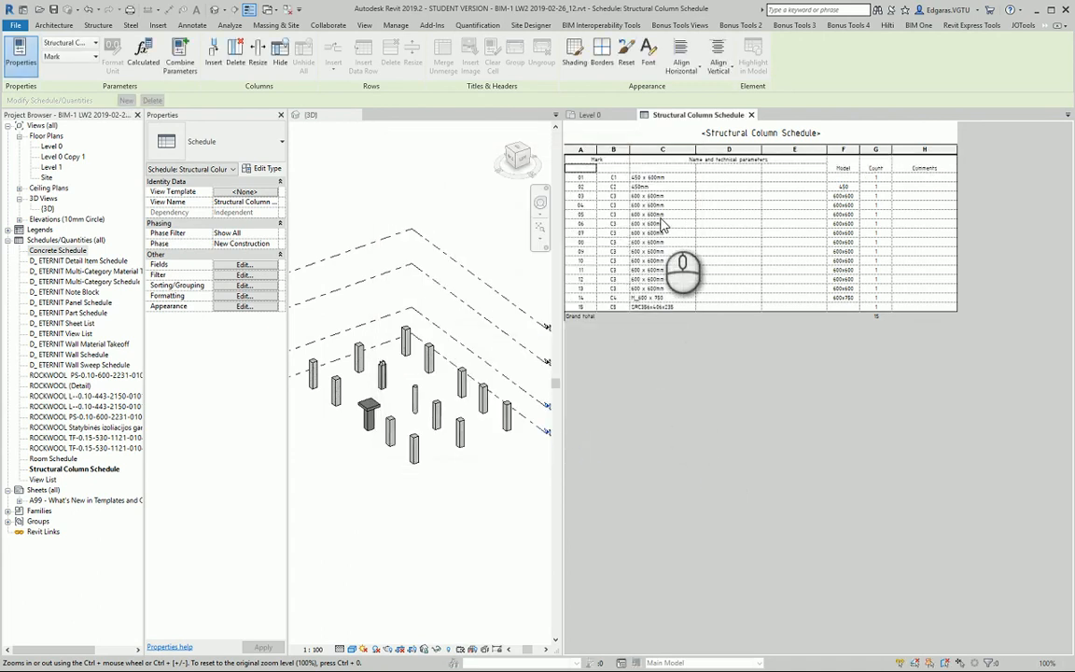